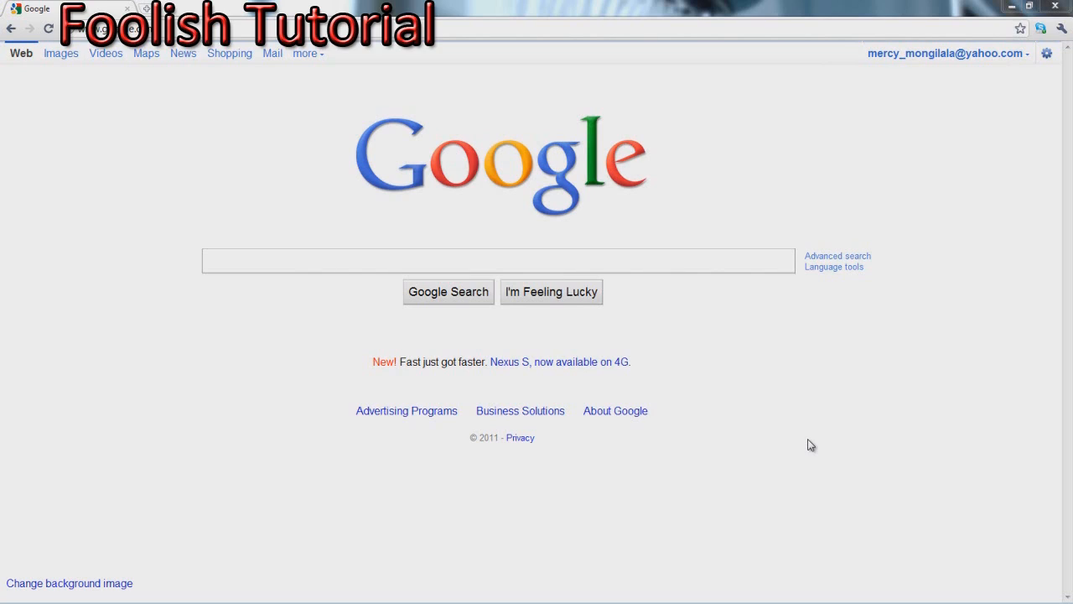
pyautogui.moveTo(637, 86)
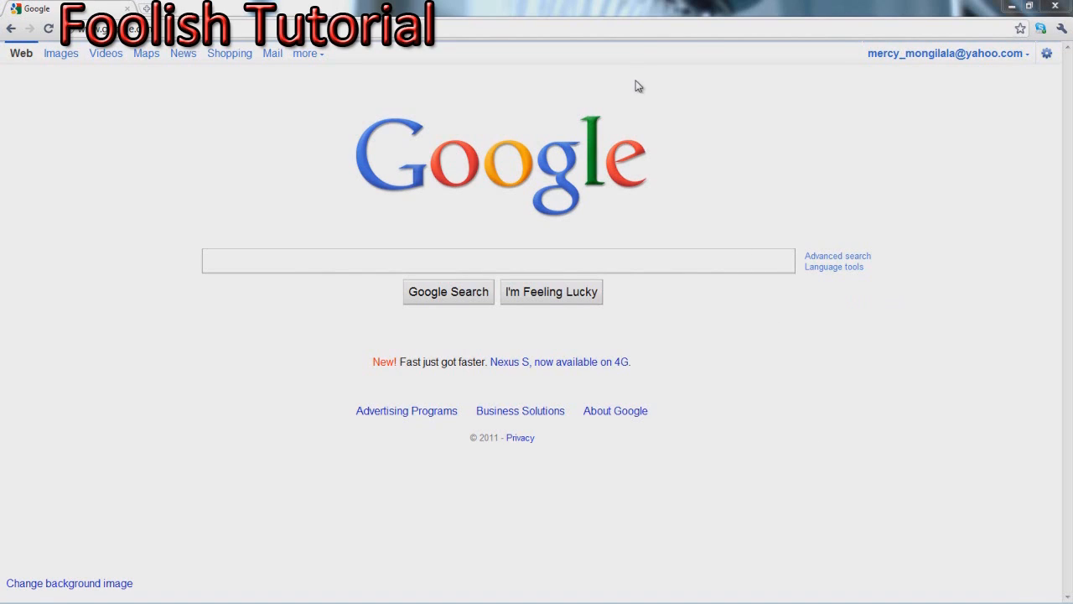
pyautogui.moveTo(709, 52)
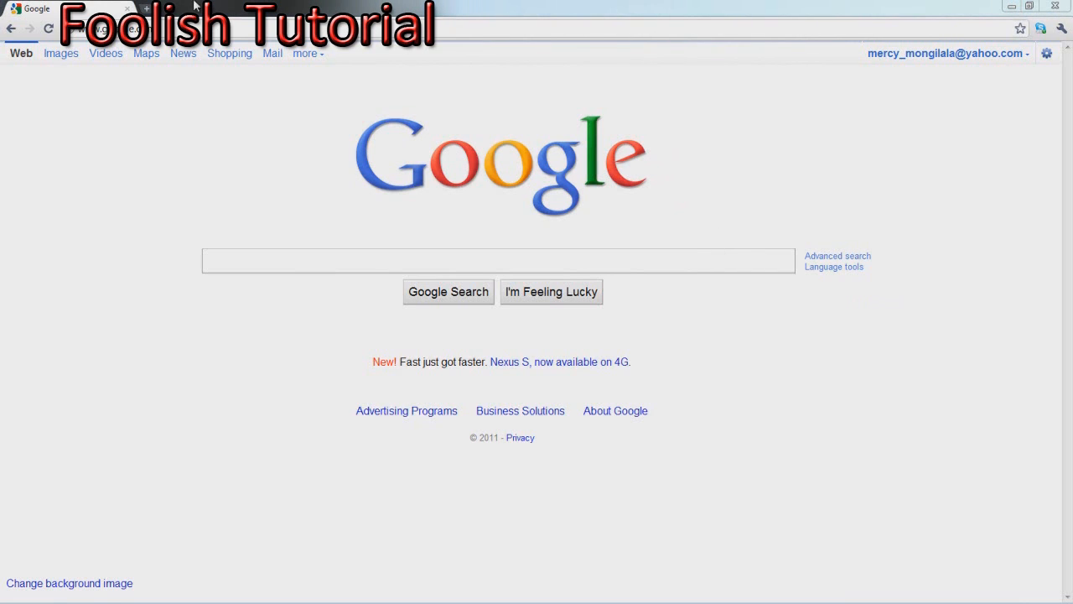
# Open a new Chrome tab to reach the AdBlock Chrome Web Store listing.
pyautogui.click(146, 9)
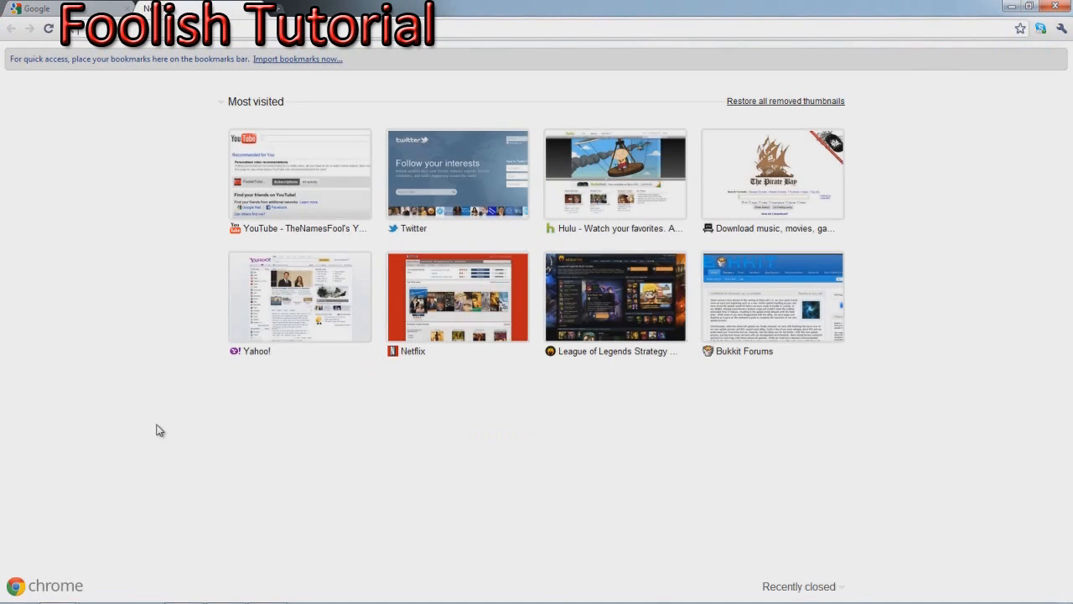
pyautogui.moveTo(881, 357)
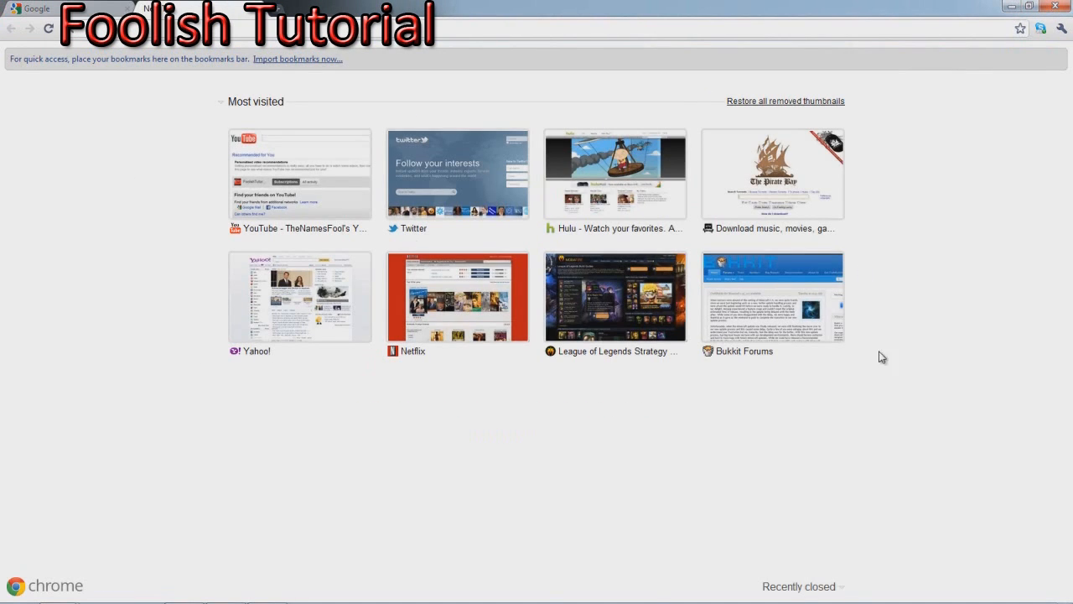
pyautogui.moveTo(136, 141)
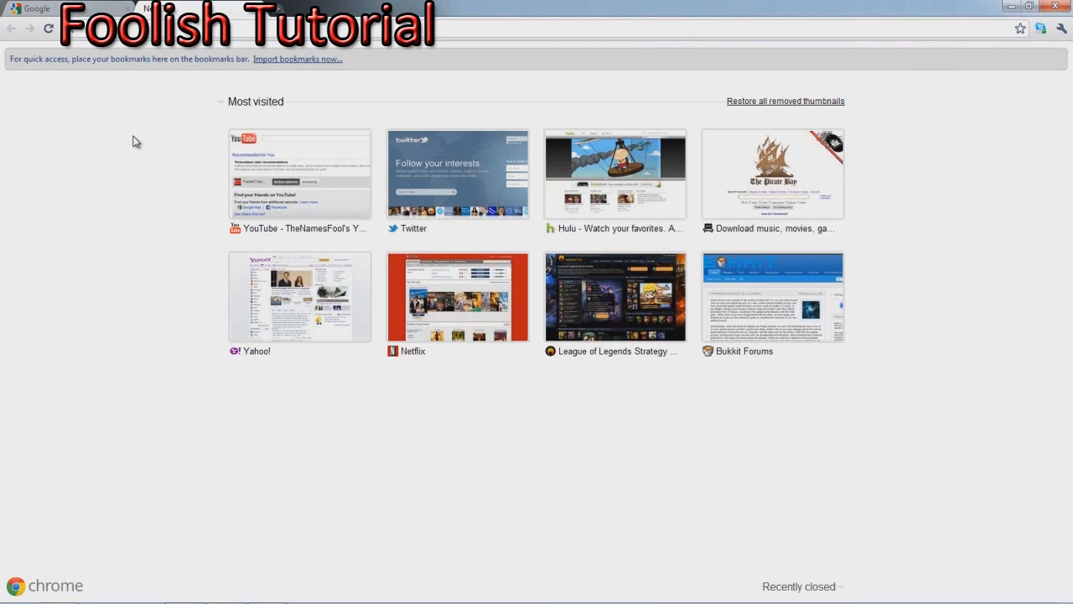
pyautogui.moveTo(172, 68)
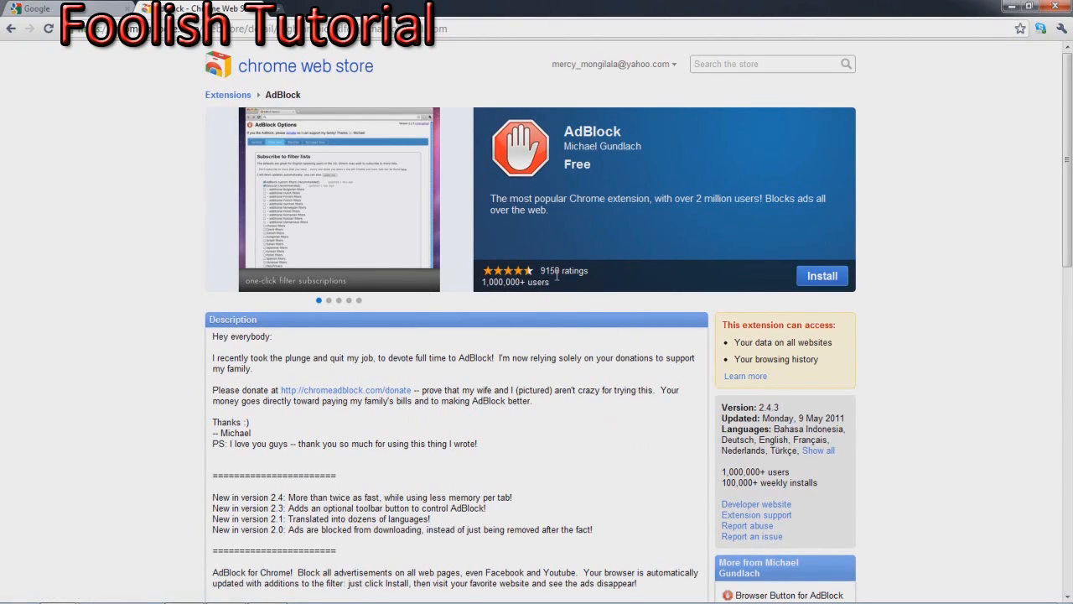
pyautogui.moveTo(685, 139)
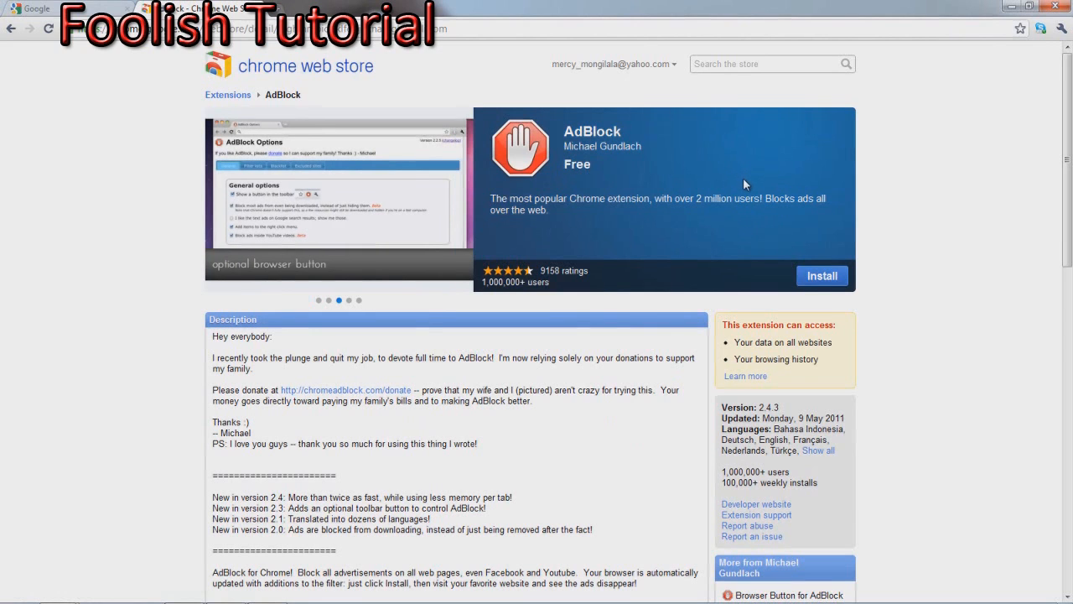
pyautogui.moveTo(821, 275)
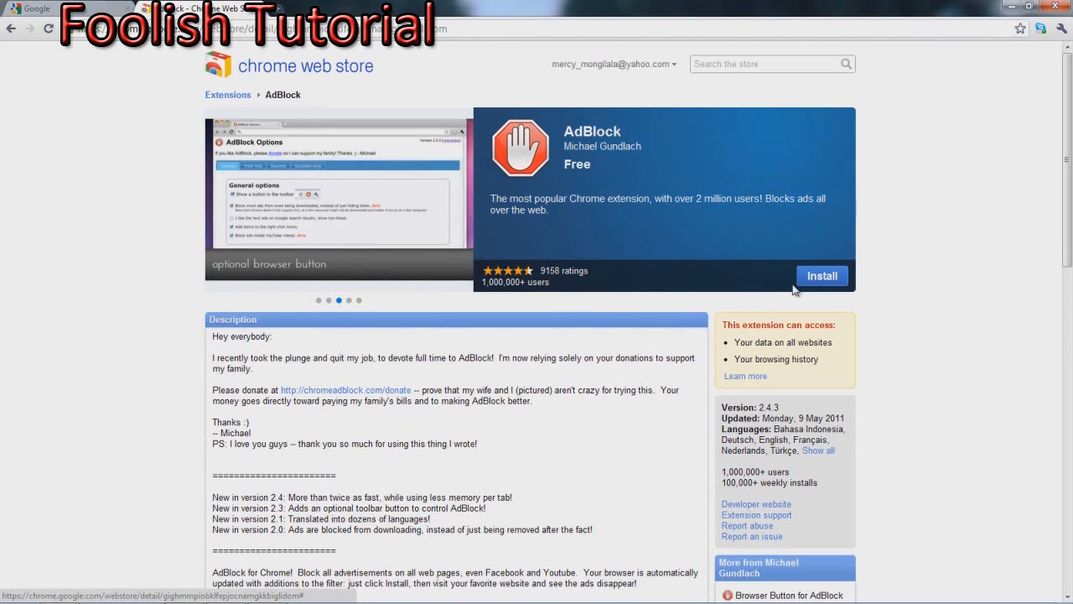
# Review the AdBlock store listing and start installing the extension.
pyautogui.scroll(-3)
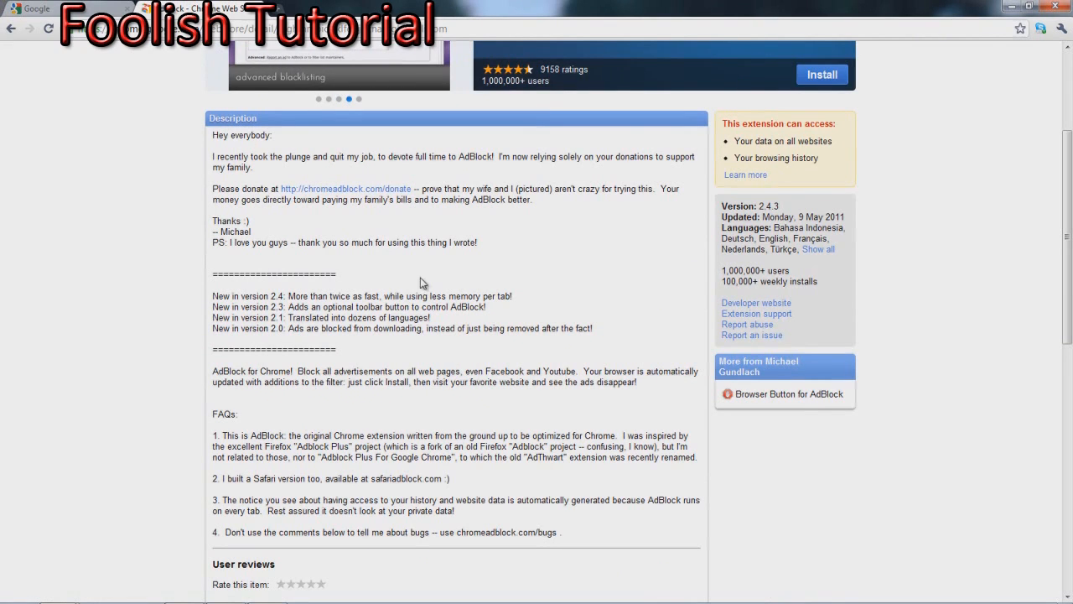
pyautogui.scroll(3)
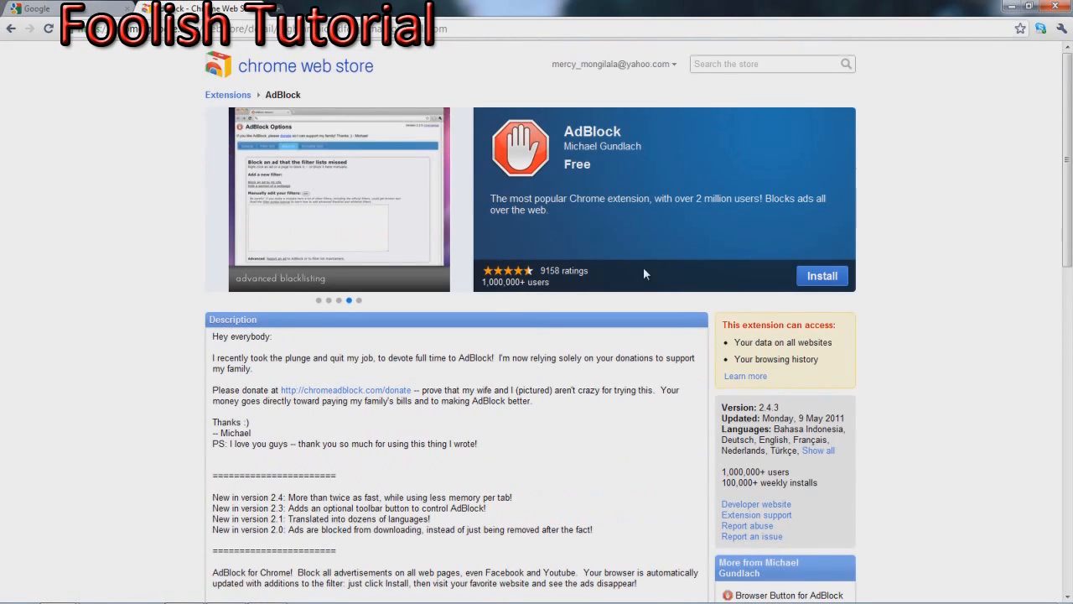
pyautogui.moveTo(887, 289)
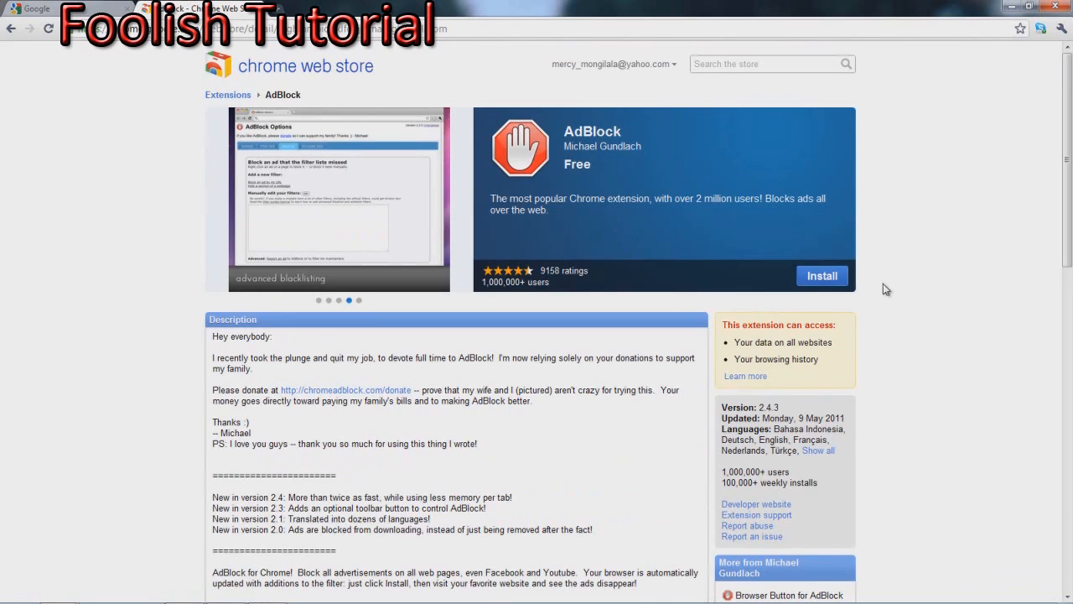
pyautogui.click(822, 276)
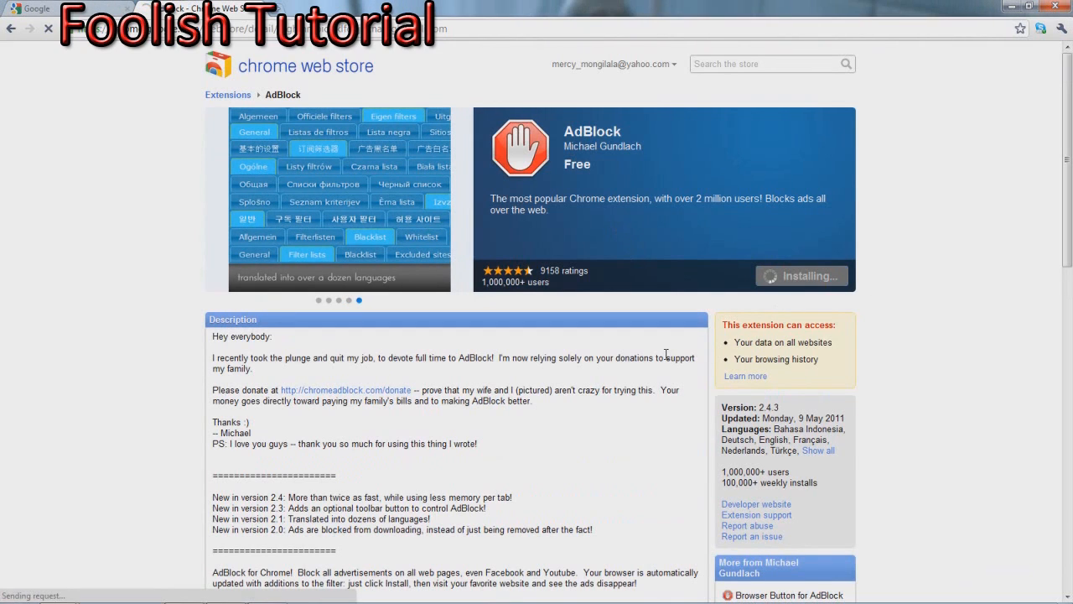
pyautogui.moveTo(688, 318)
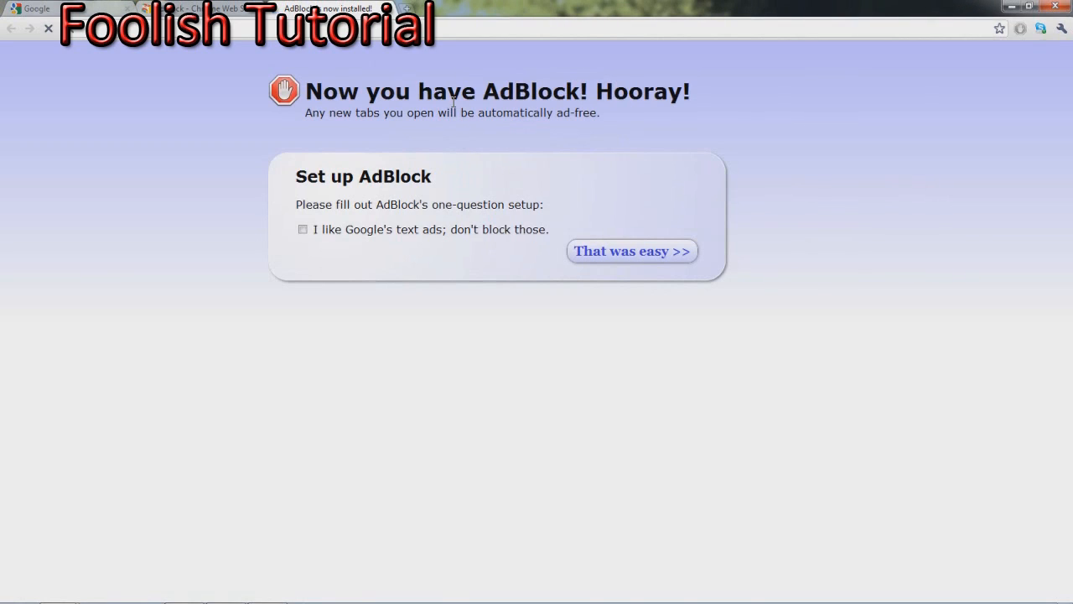
# Click through AdBlock's welcome pages, keeping Google text ads blocked.
pyautogui.click(632, 251)
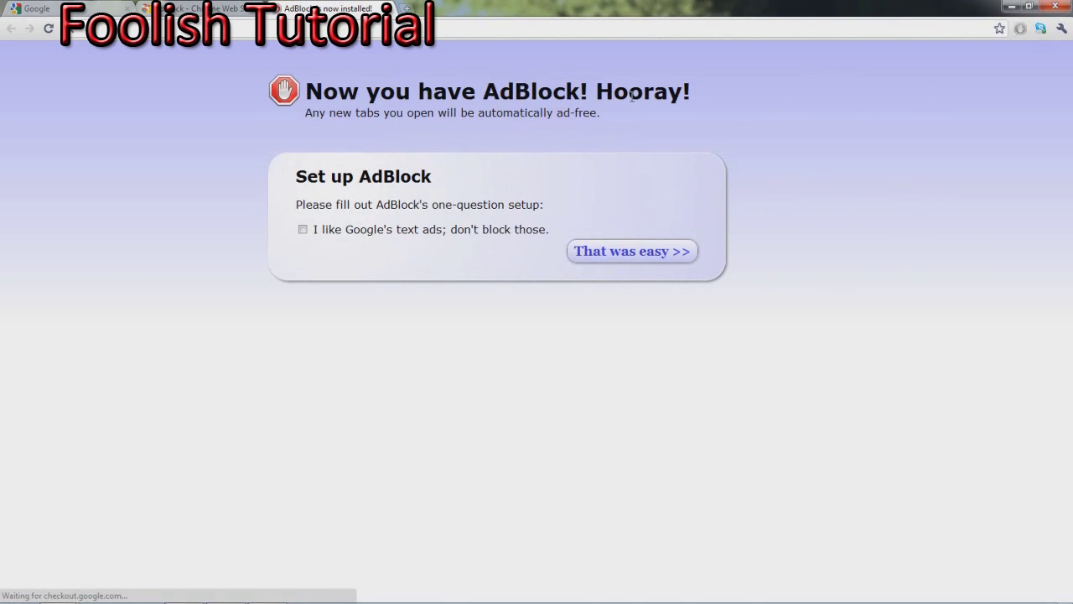
pyautogui.moveTo(337, 116)
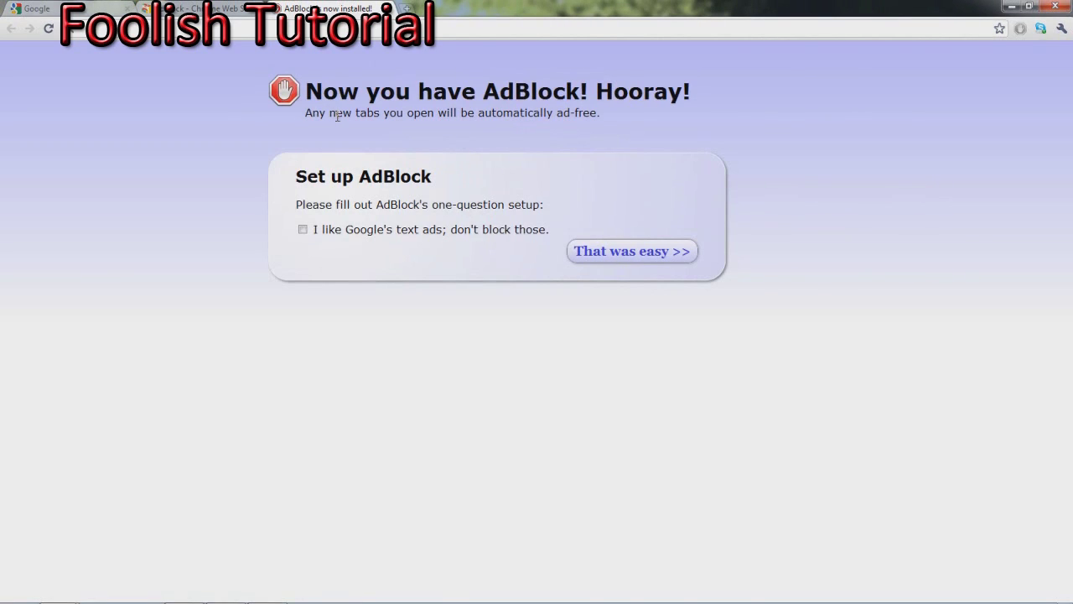
pyautogui.click(303, 229)
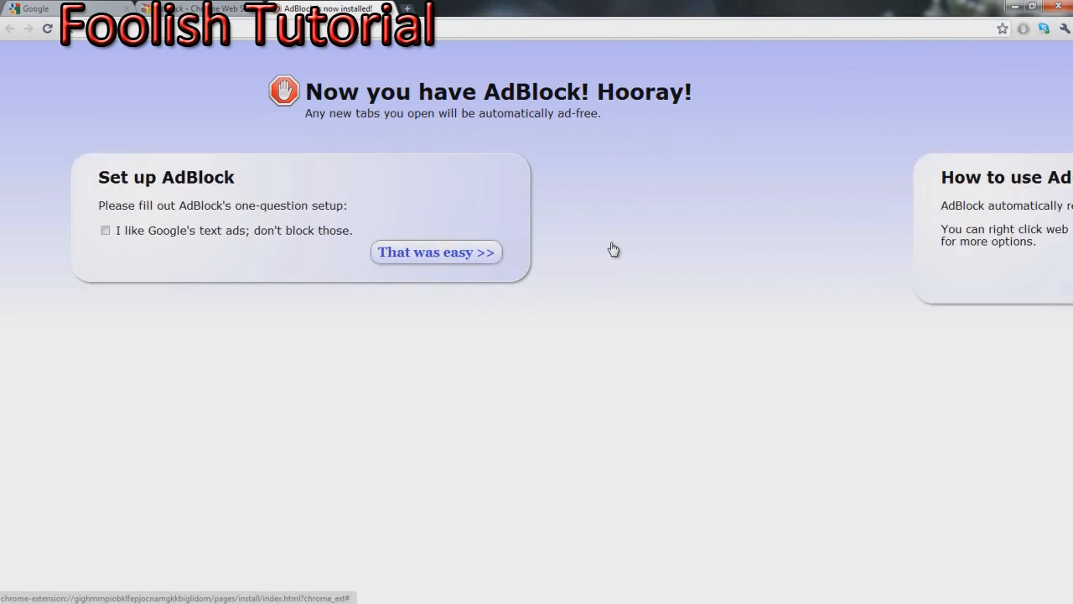
pyautogui.click(435, 252)
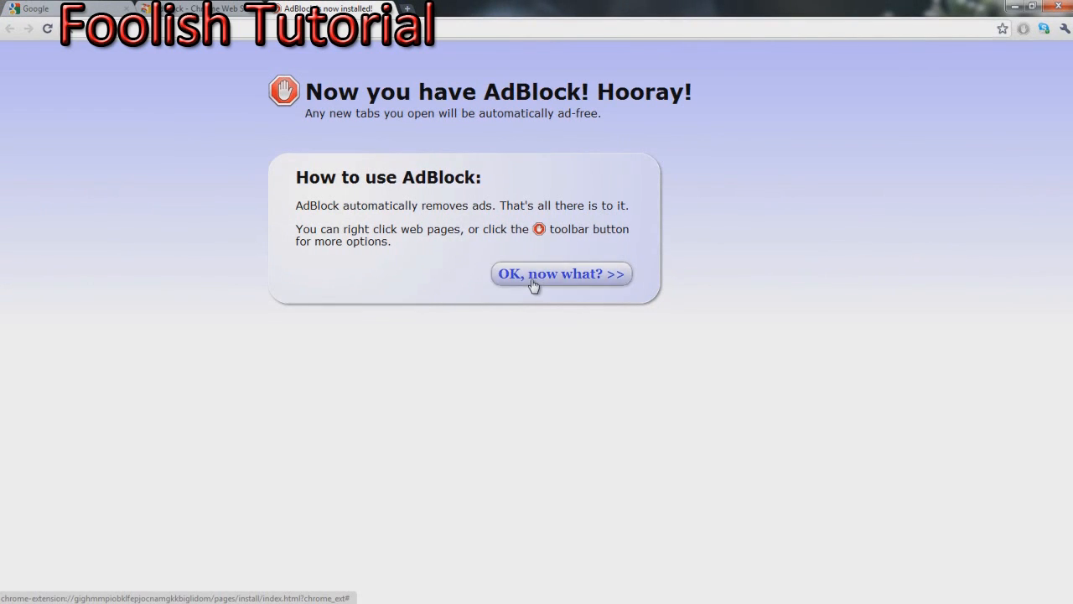
pyautogui.click(560, 273)
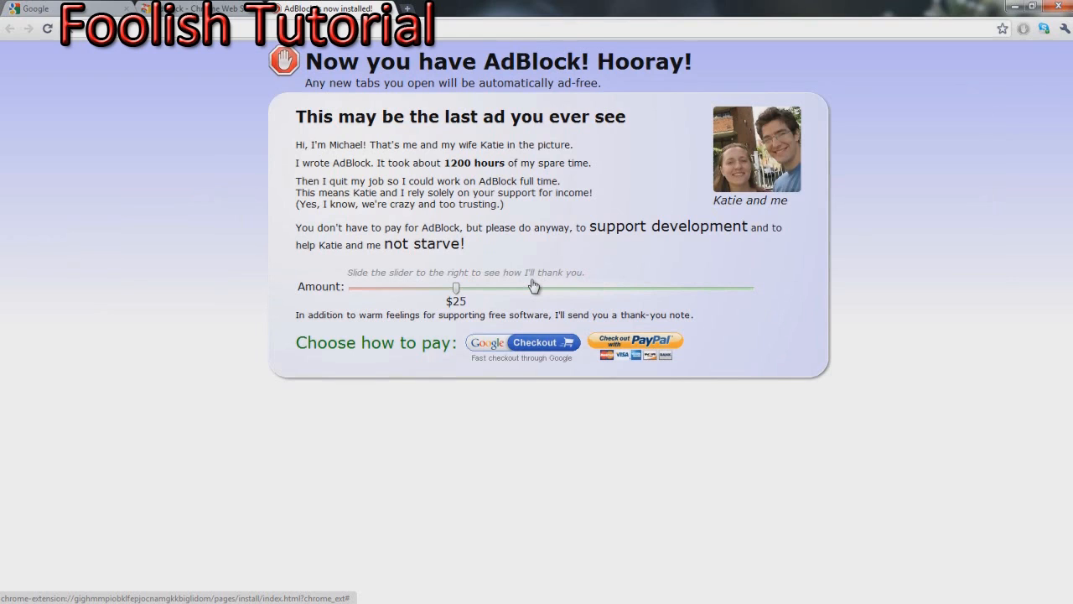
pyautogui.moveTo(445, 309)
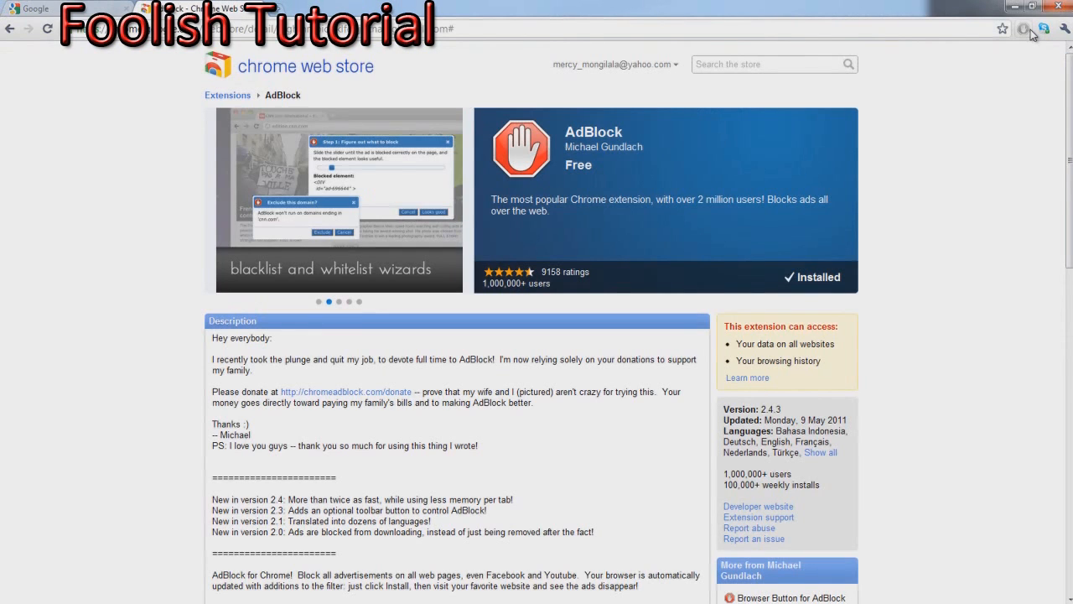
pyautogui.moveTo(1024, 28)
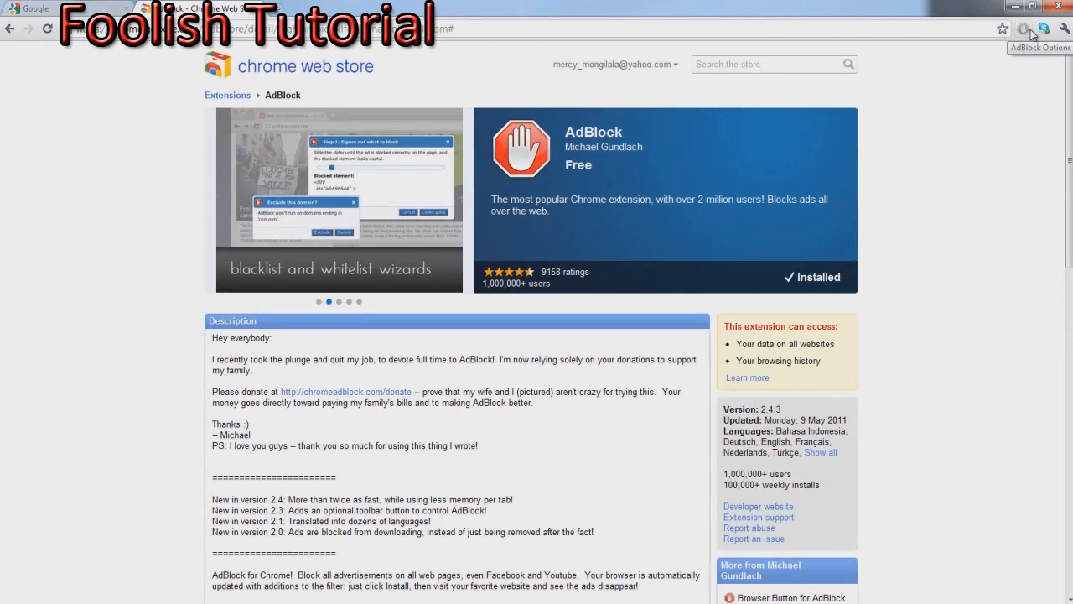
pyautogui.click(338, 301)
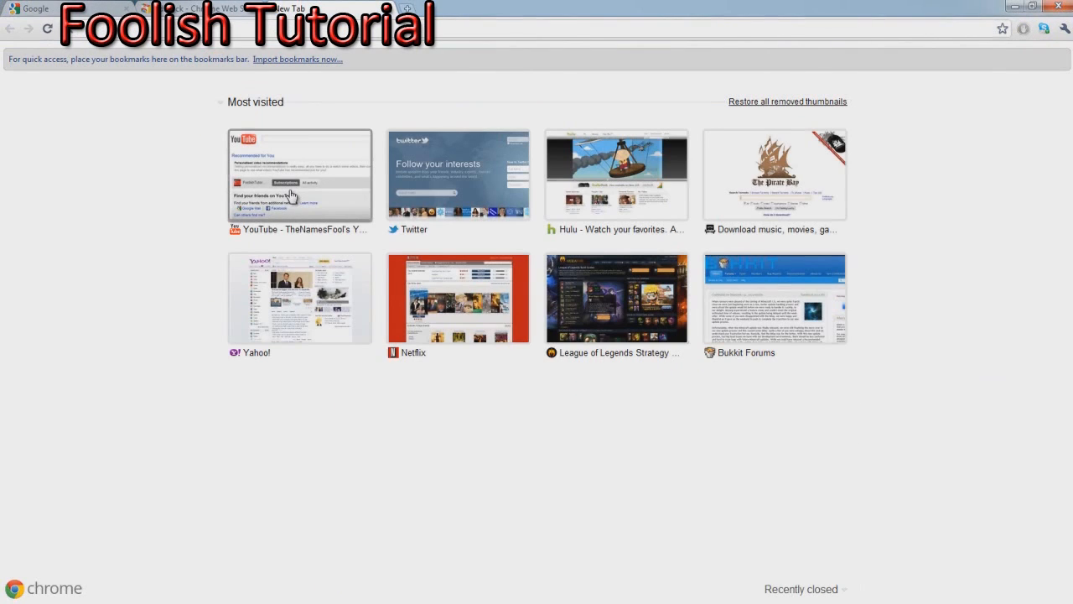
pyautogui.click(300, 173)
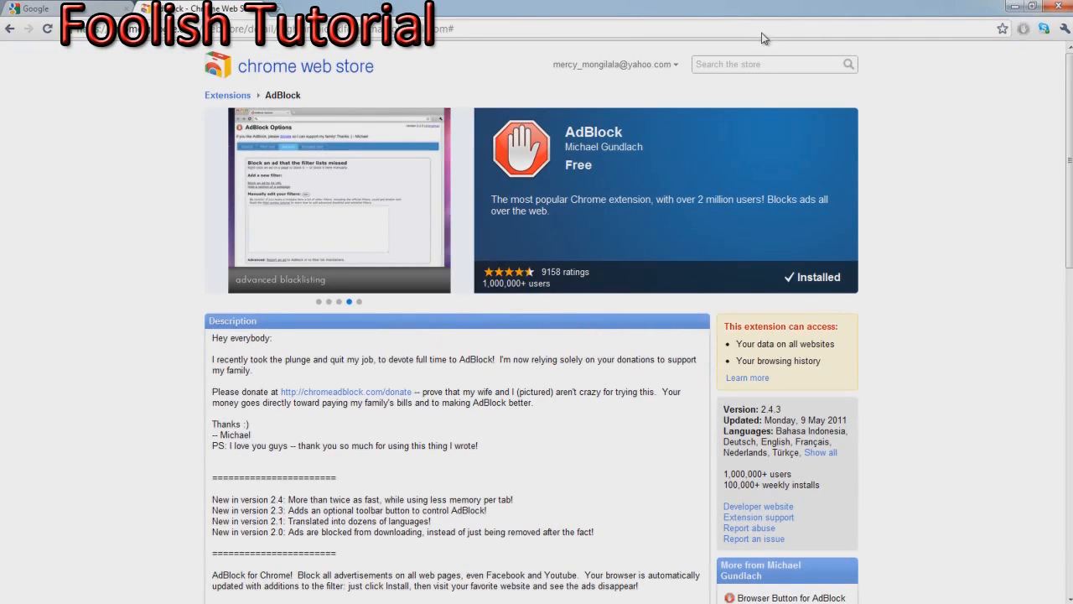
pyautogui.rightClick(1024, 28)
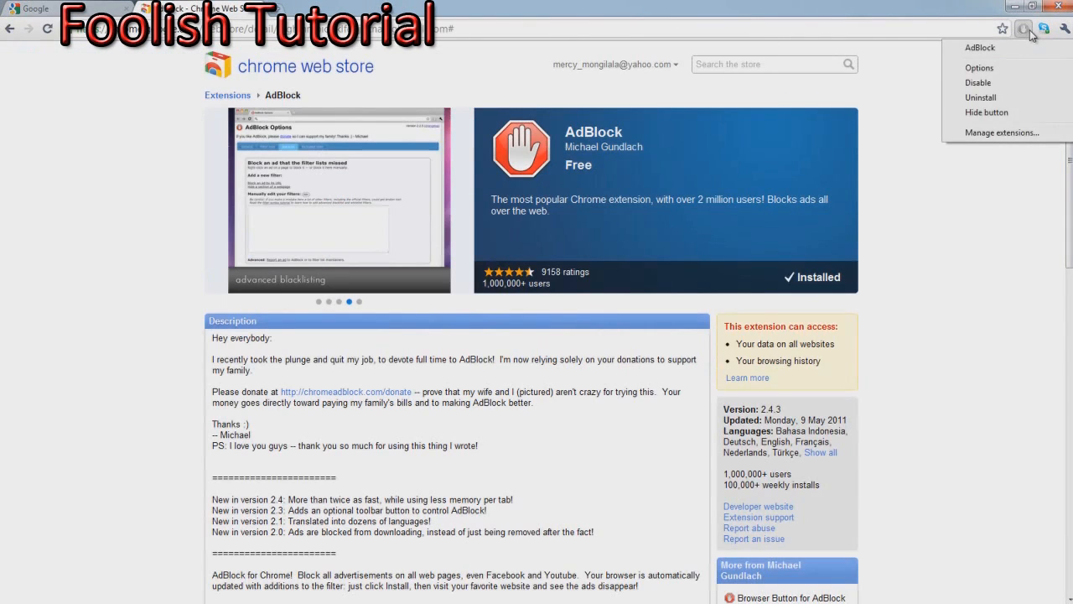
pyautogui.click(980, 67)
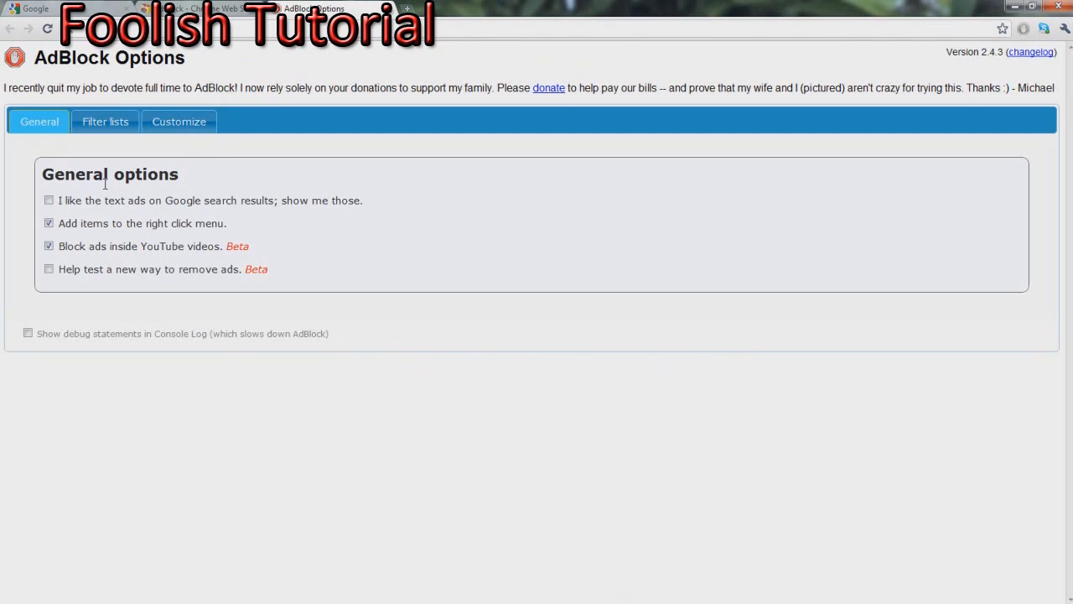
pyautogui.click(105, 122)
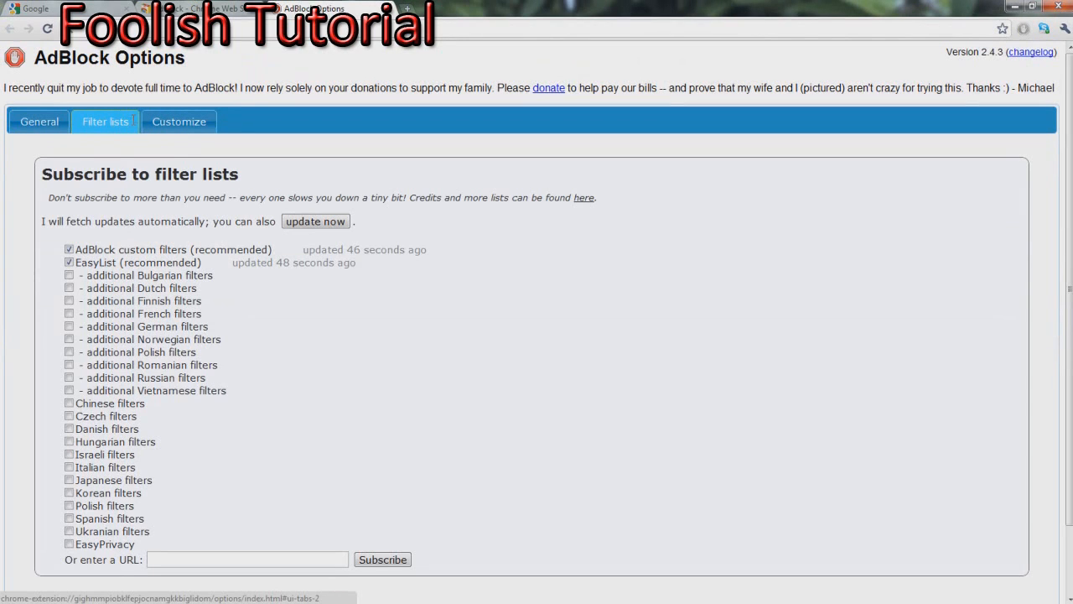
pyautogui.click(178, 122)
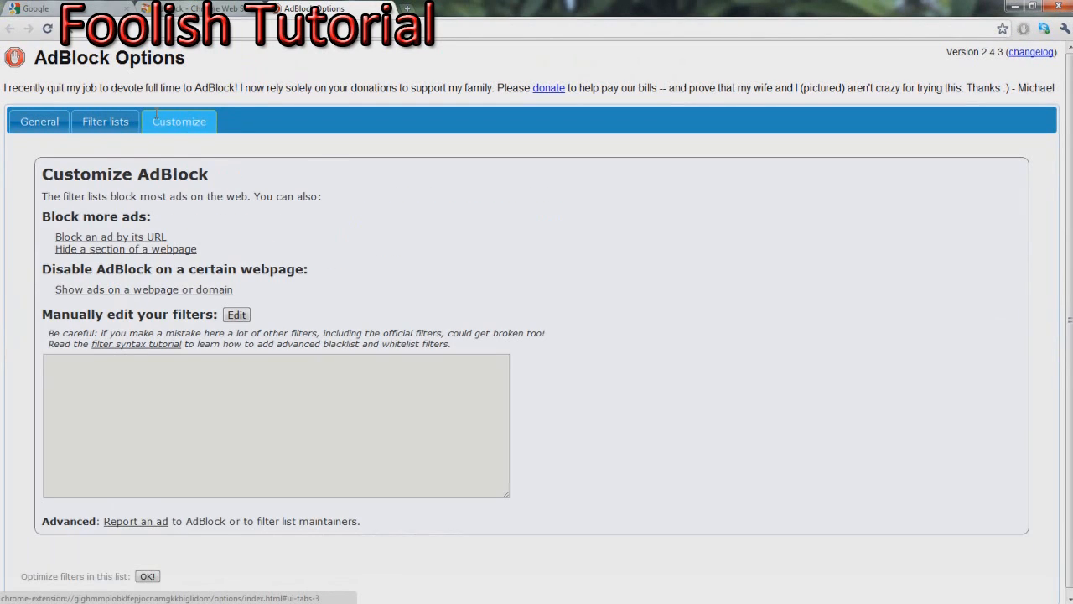
pyautogui.click(39, 122)
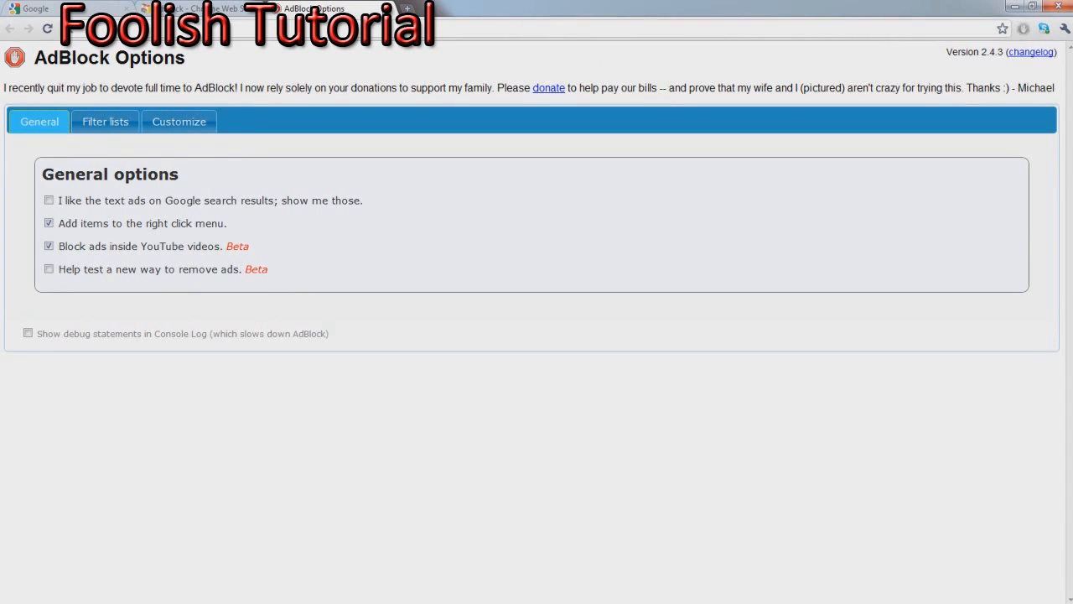
pyautogui.click(206, 8)
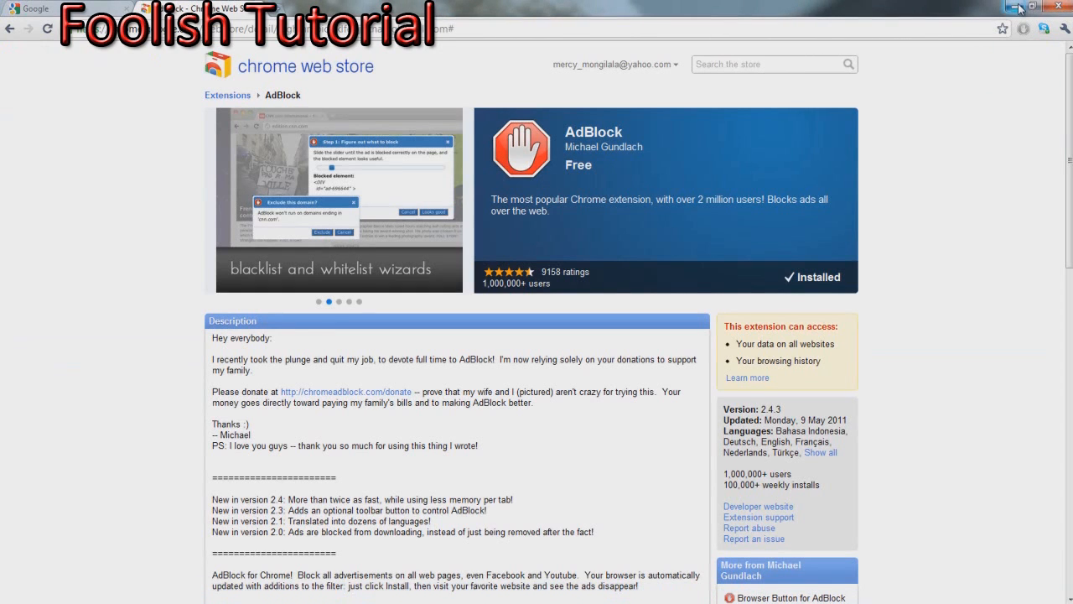
# Launch Firefox and select the Adblock Plus add-on address in the notes.
pyautogui.click(21, 586)
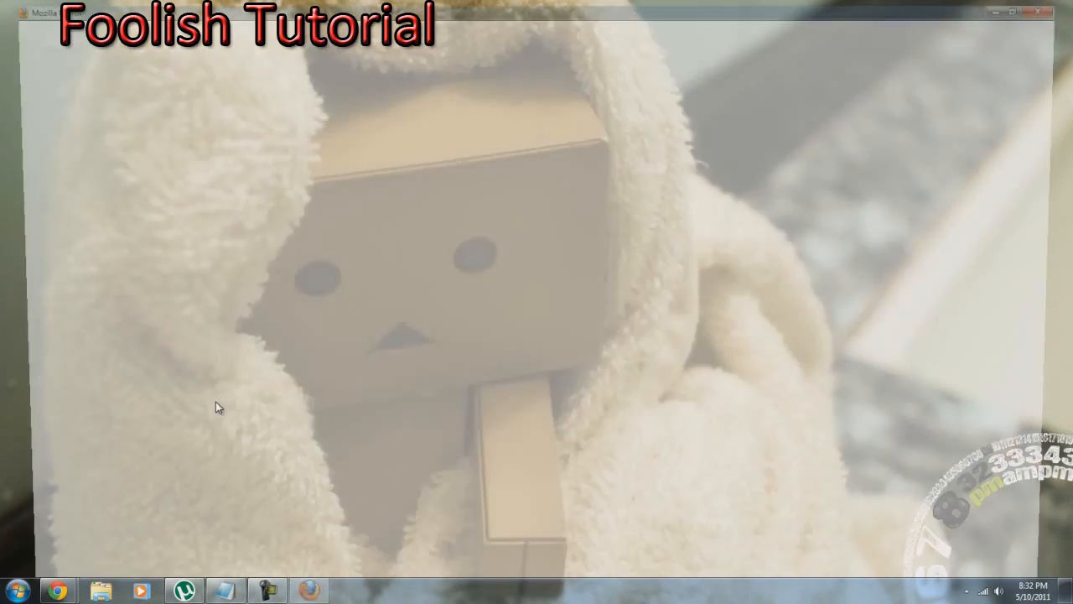
pyautogui.click(308, 592)
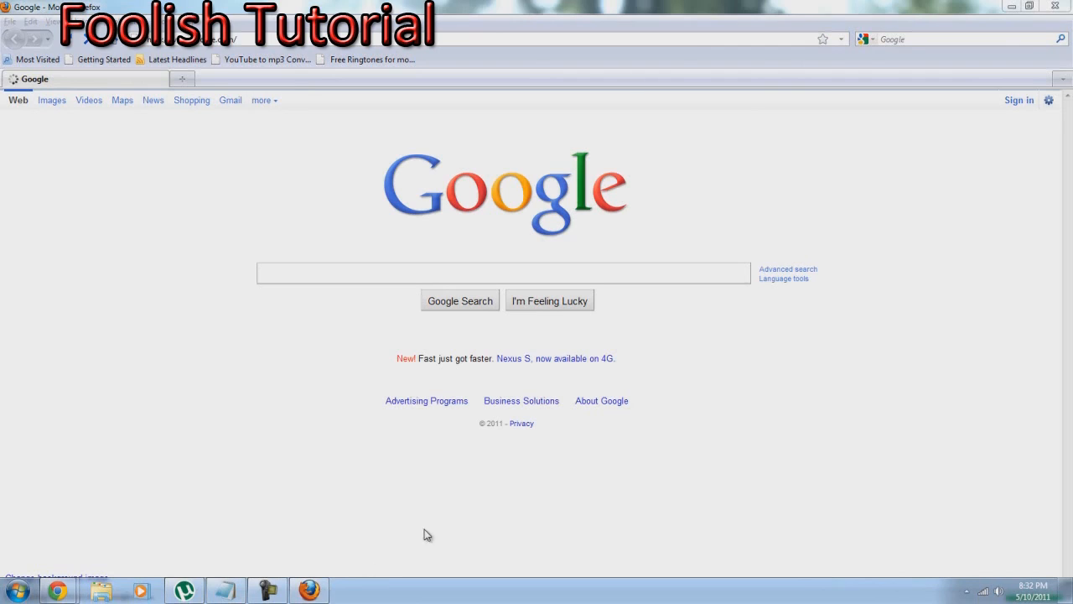
pyautogui.moveTo(309, 590)
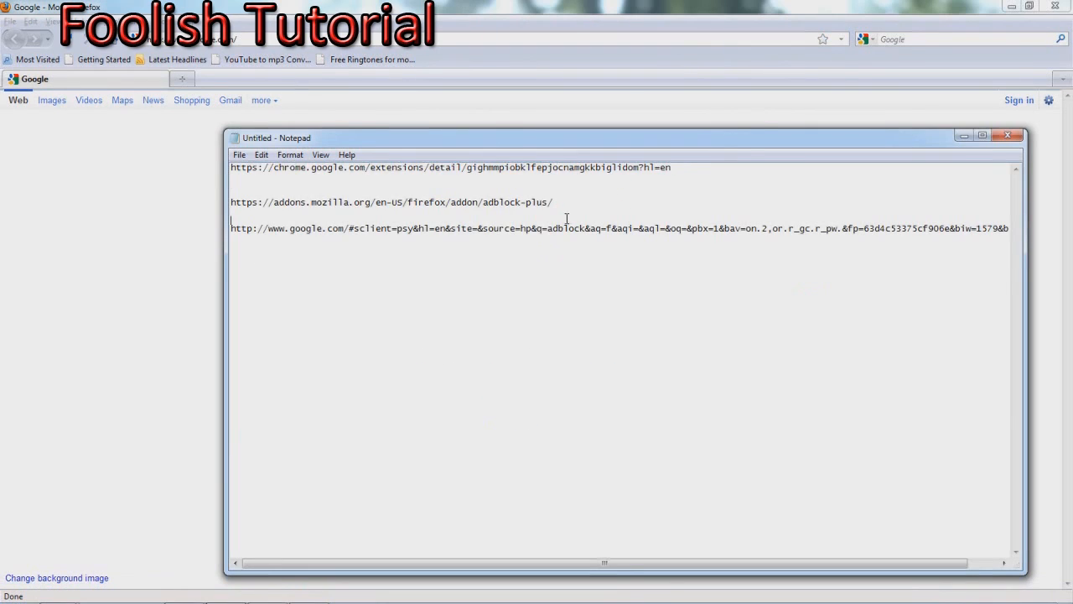
pyautogui.tripleClick(391, 202)
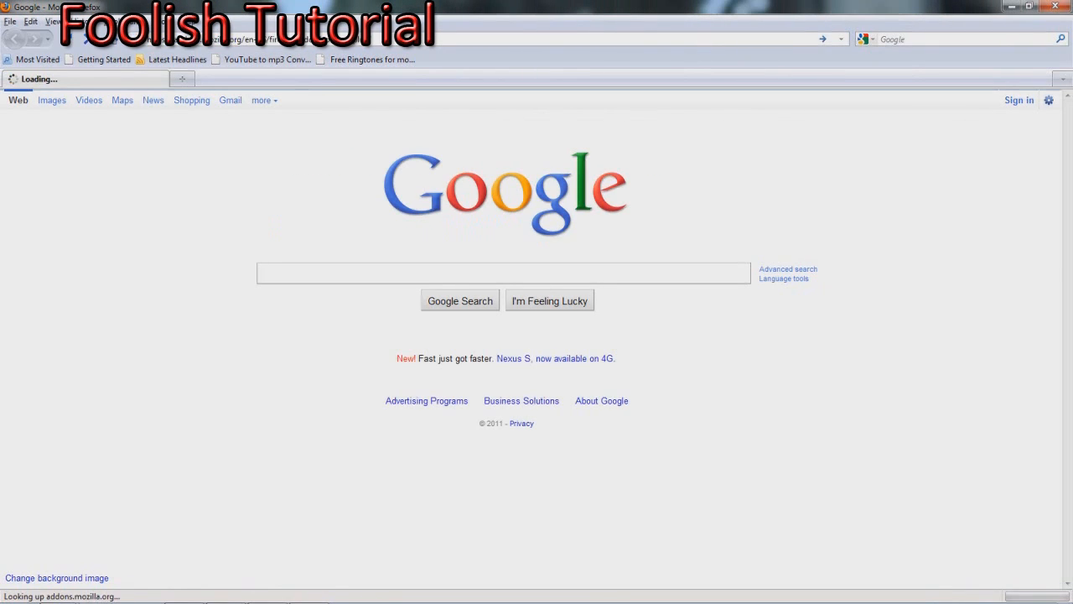
pyautogui.moveTo(190, 100)
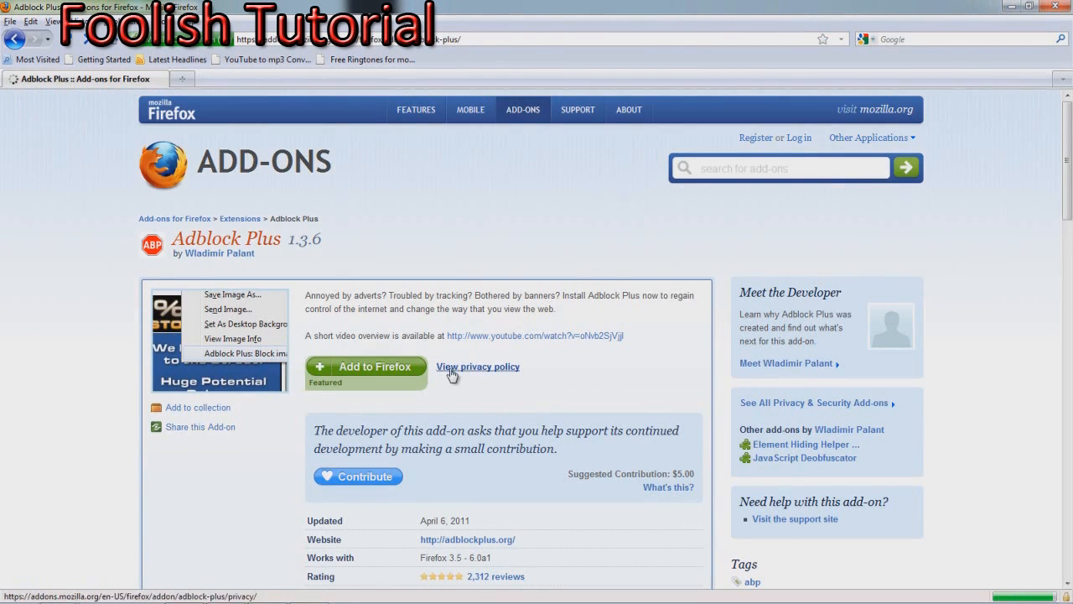
# On the Adblock Plus 1.3.6 page, add the add-on to Firefox.
pyautogui.scroll(-3)
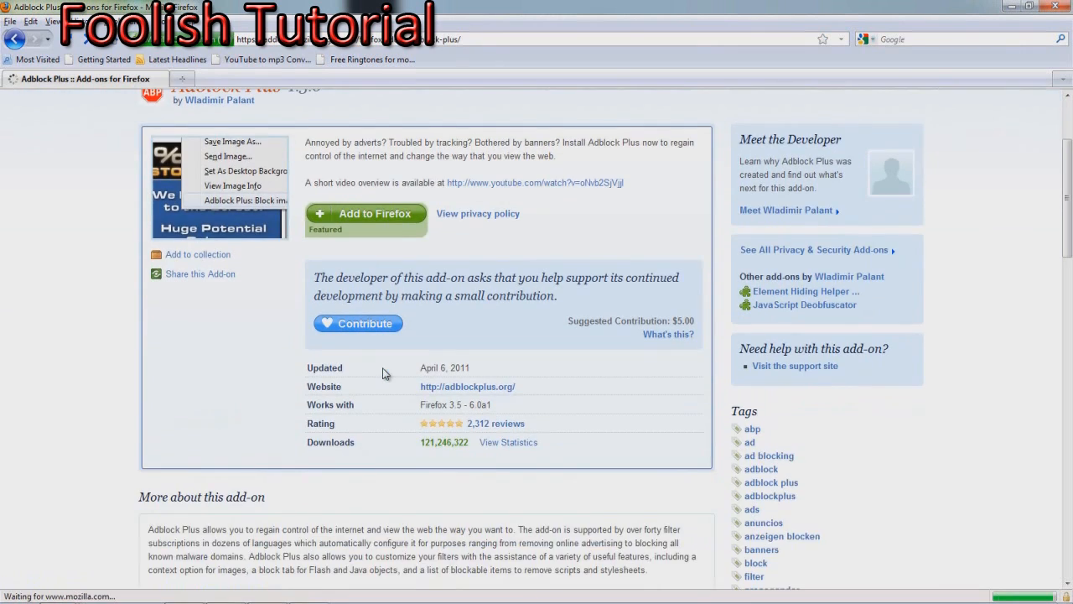
pyautogui.scroll(3)
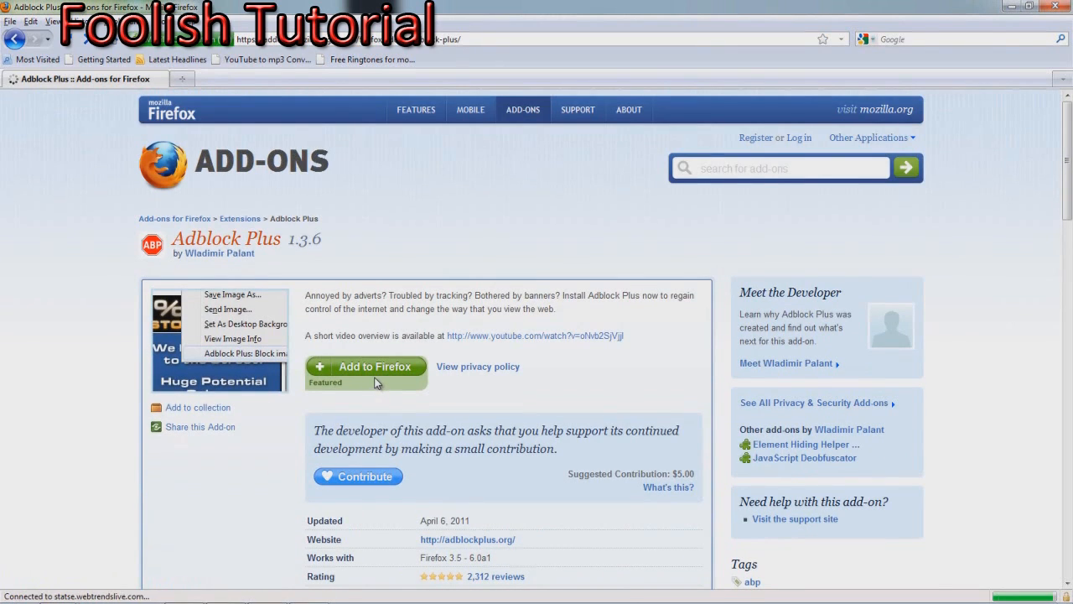
pyautogui.moveTo(376, 373)
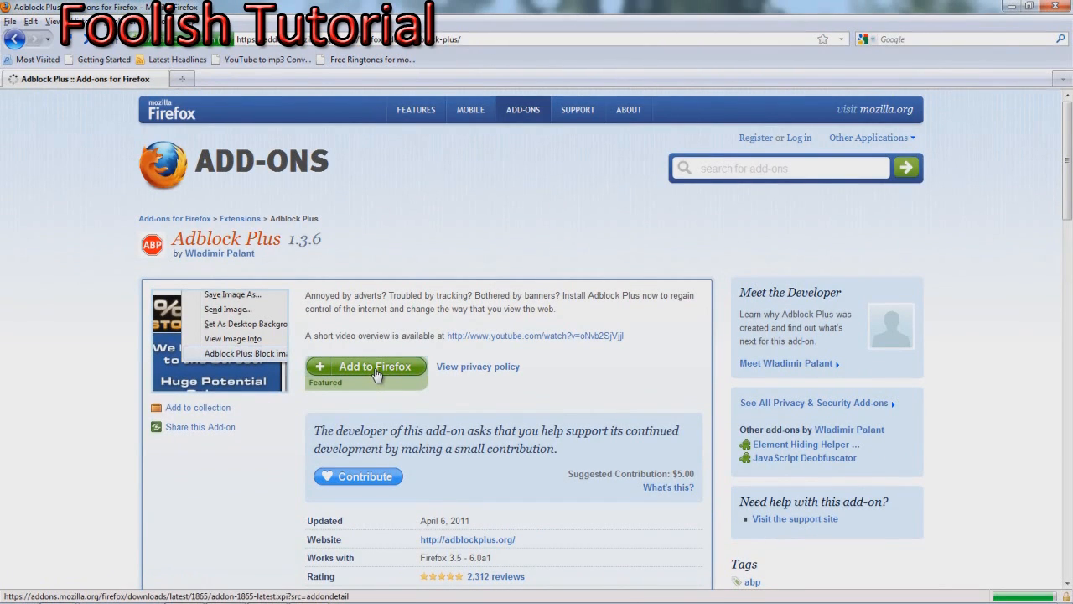
pyautogui.click(366, 366)
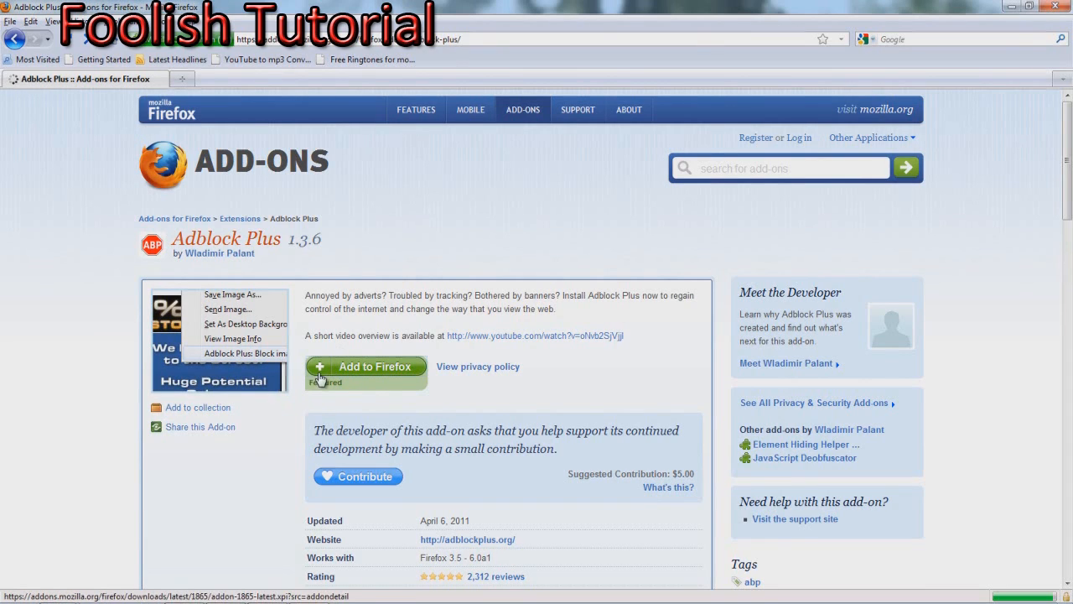
pyautogui.click(366, 365)
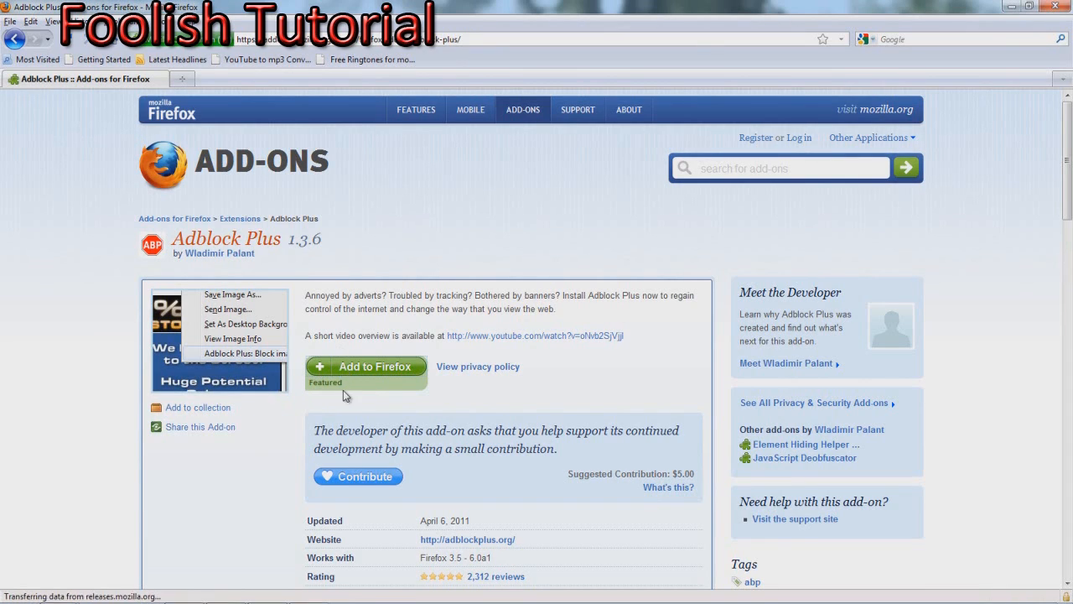
pyautogui.click(366, 367)
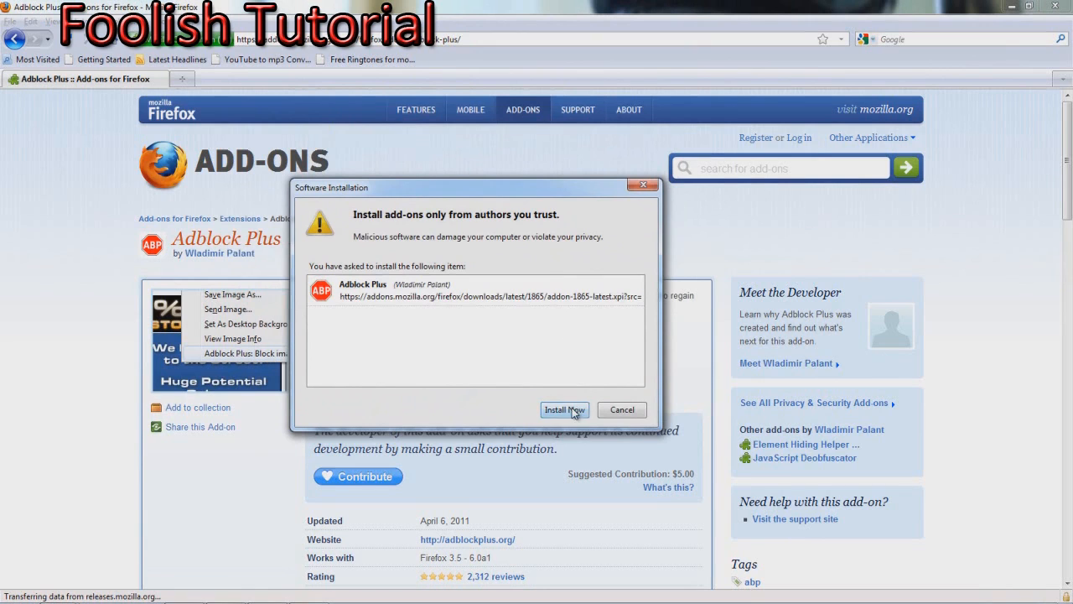
# Confirm installing Adblock Plus in the Software Installation dialog.
pyautogui.click(565, 410)
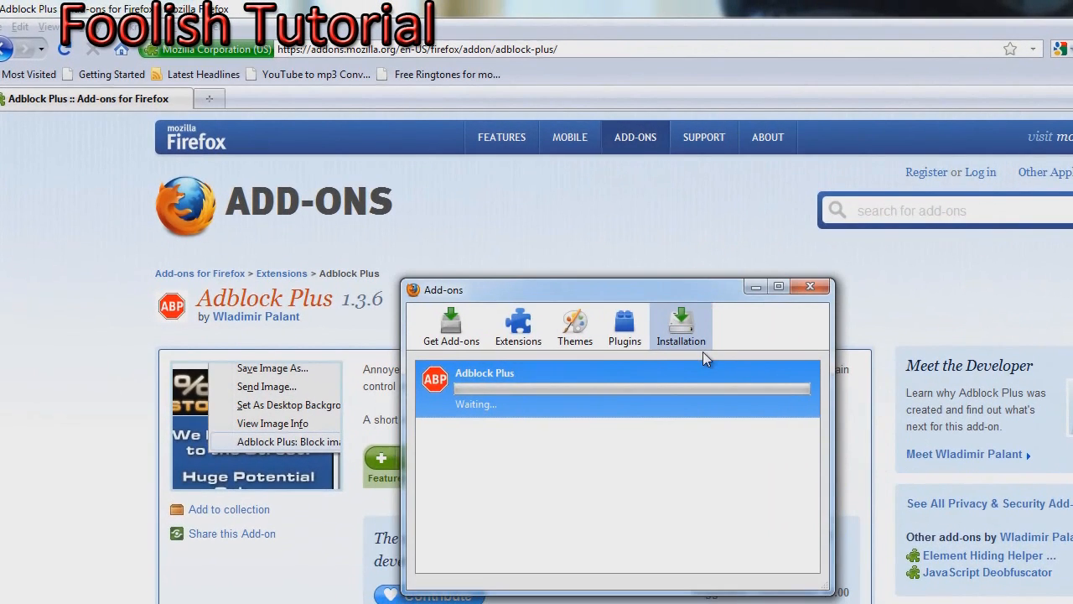
pyautogui.moveTo(695, 346)
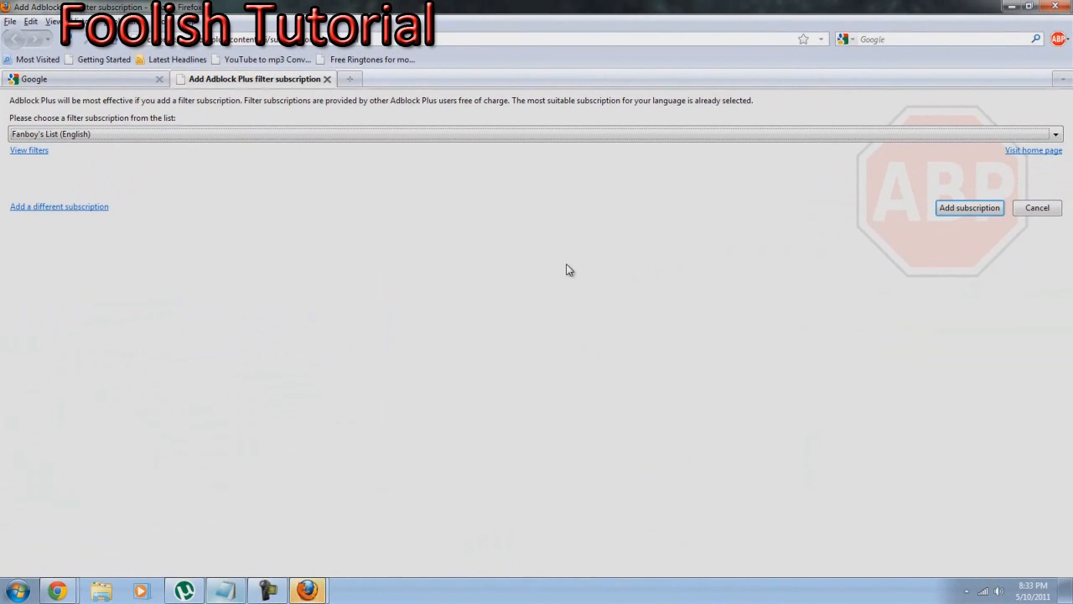
# Decline a filter subscription, confirm, and close the Add-ons window.
pyautogui.click(1038, 207)
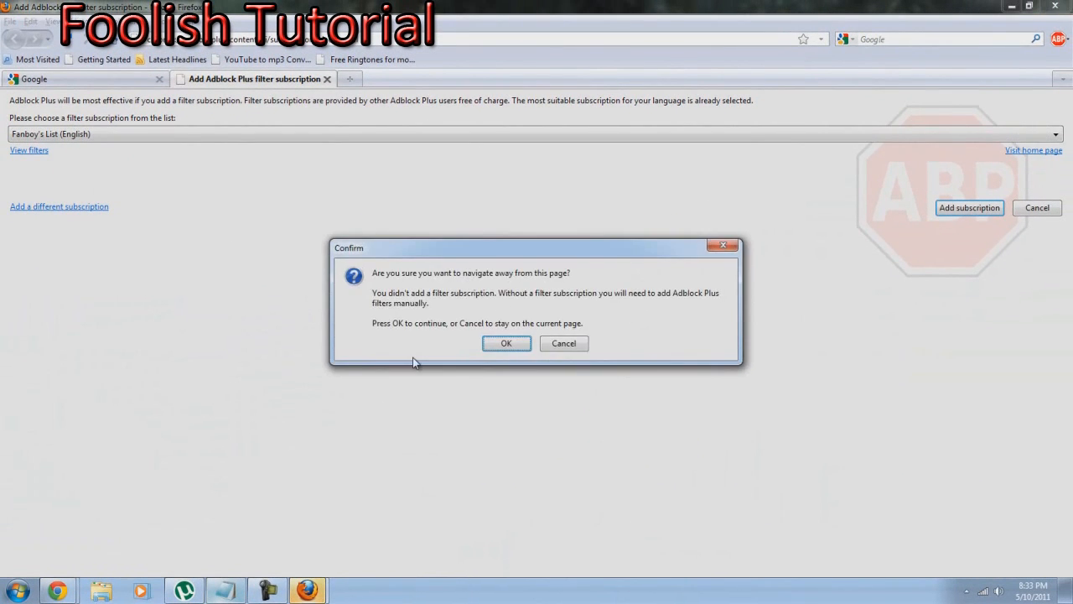
pyautogui.click(507, 343)
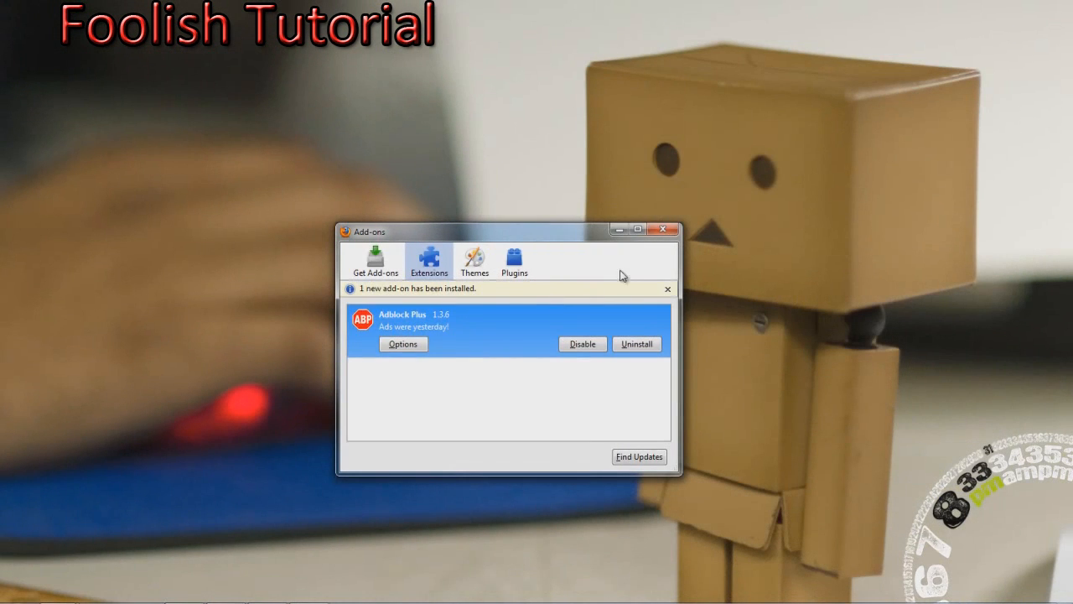
pyautogui.click(664, 230)
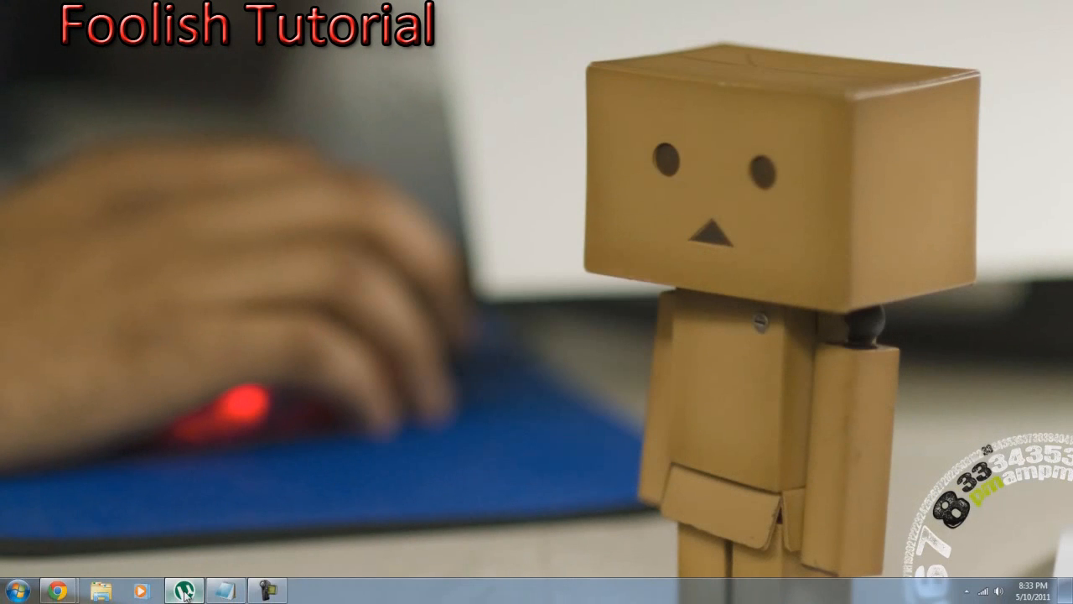
# Launch Internet Explorer, close and relaunch it, then close the extra tab.
pyautogui.click(14, 591)
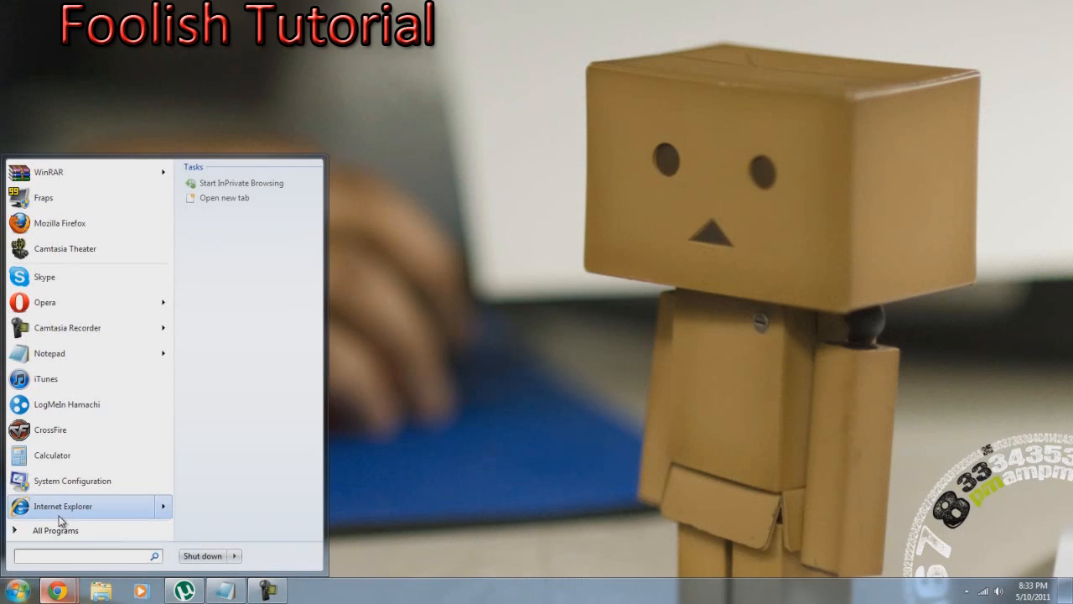
pyautogui.click(62, 506)
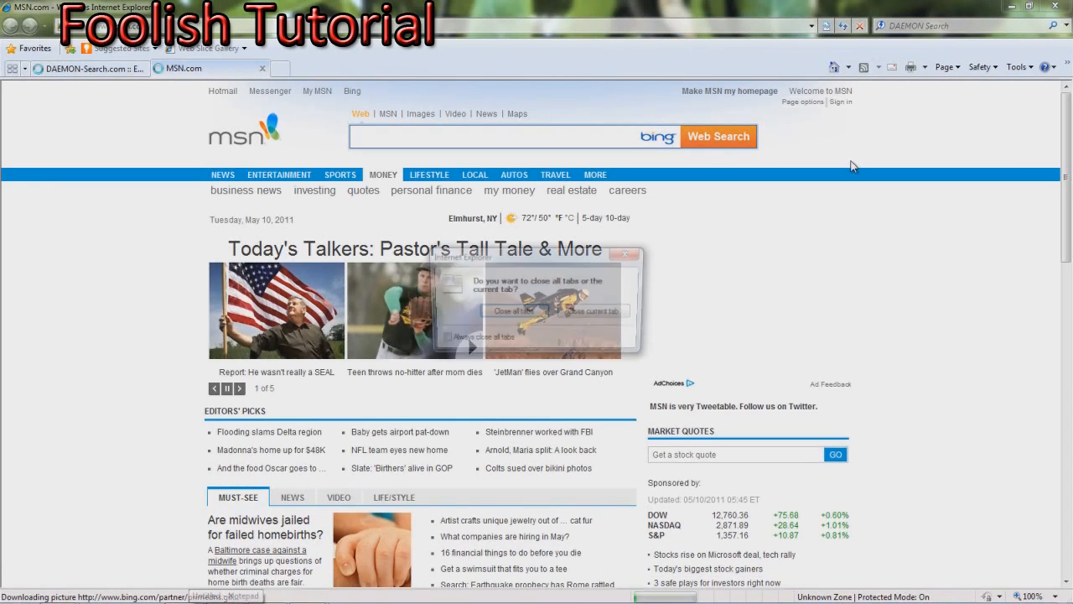
pyautogui.click(514, 310)
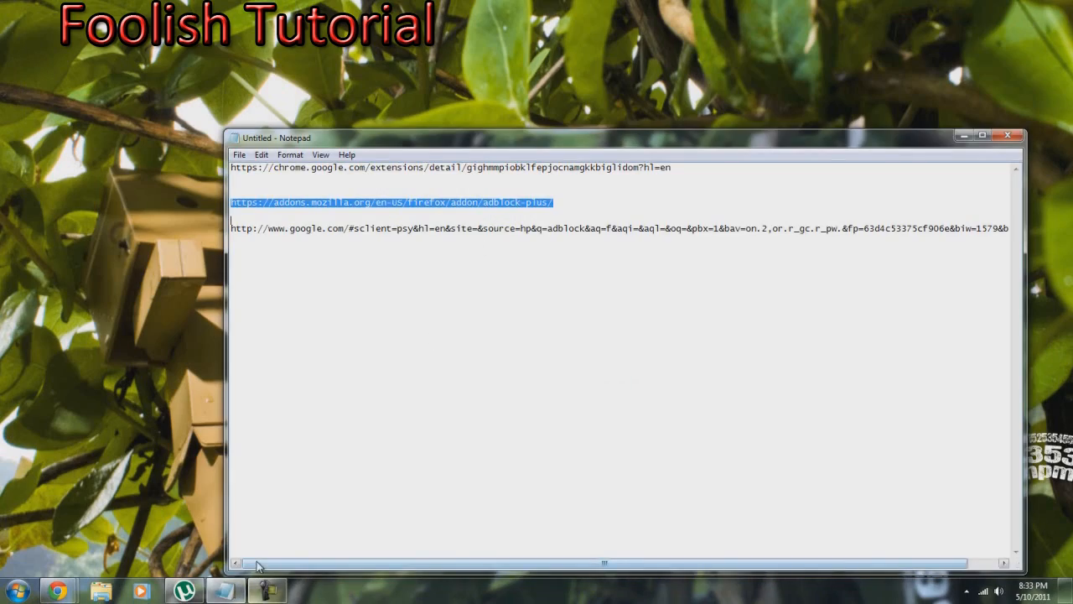
pyautogui.click(15, 590)
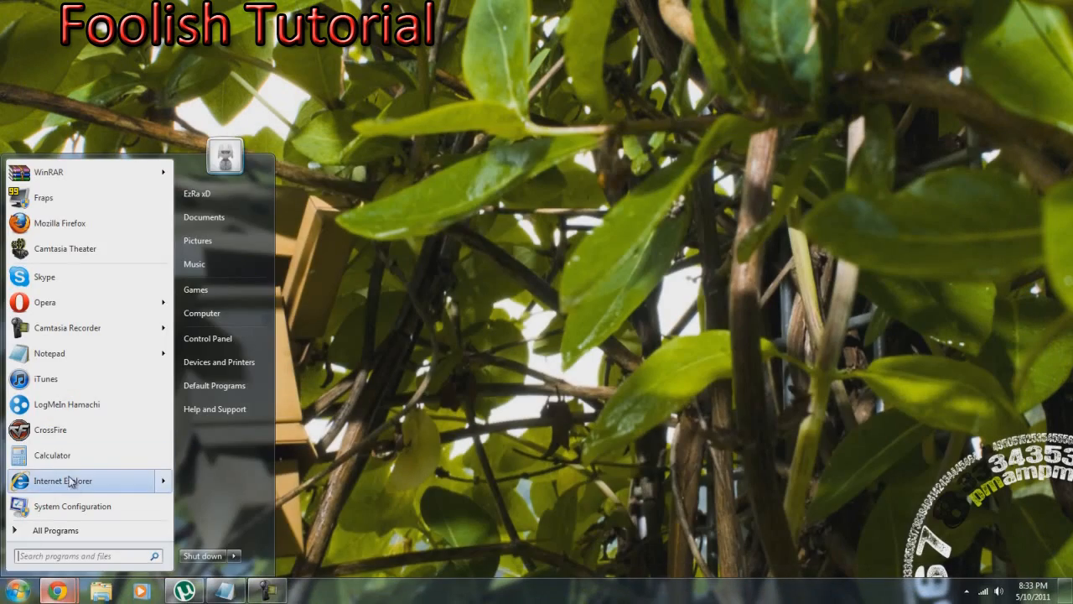
pyautogui.click(62, 480)
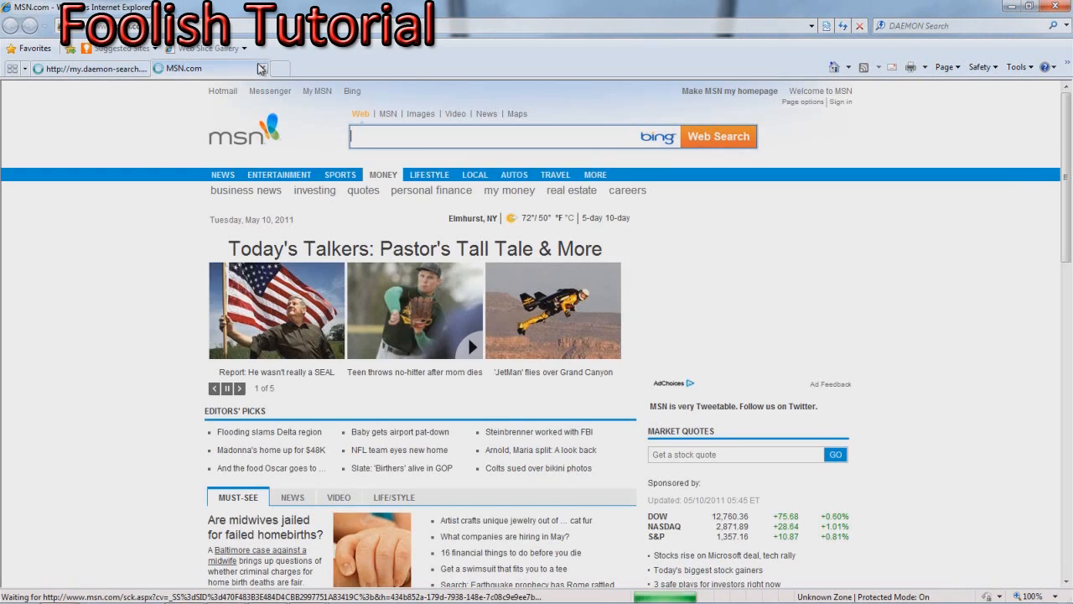
pyautogui.click(263, 68)
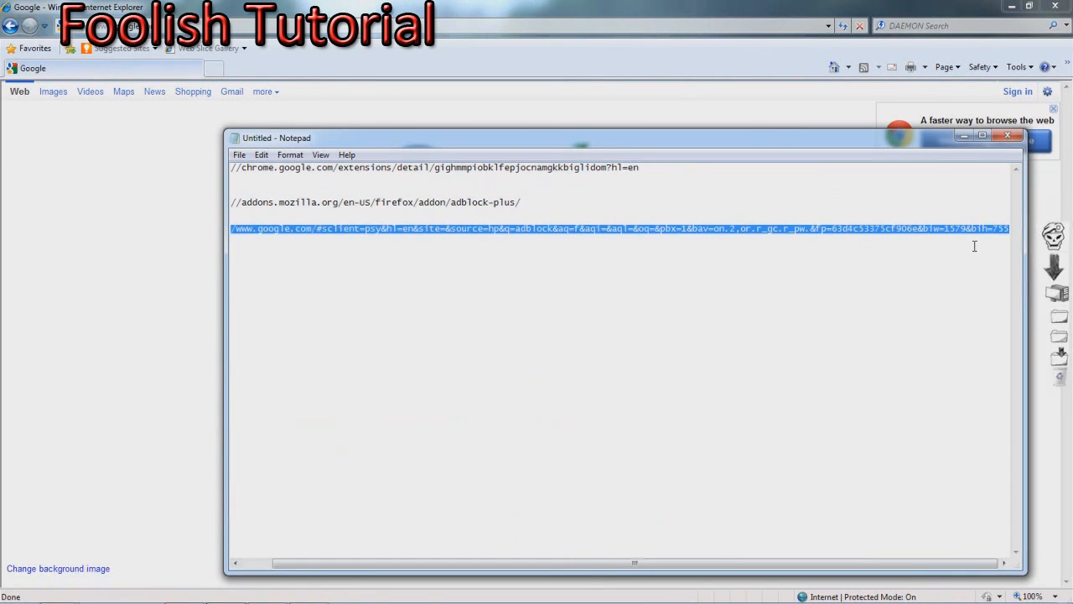
# Select the Google adblock search URL, then close Notepad without saving.
pyautogui.moveTo(277, 137); pyautogui.dragTo(229, 110)
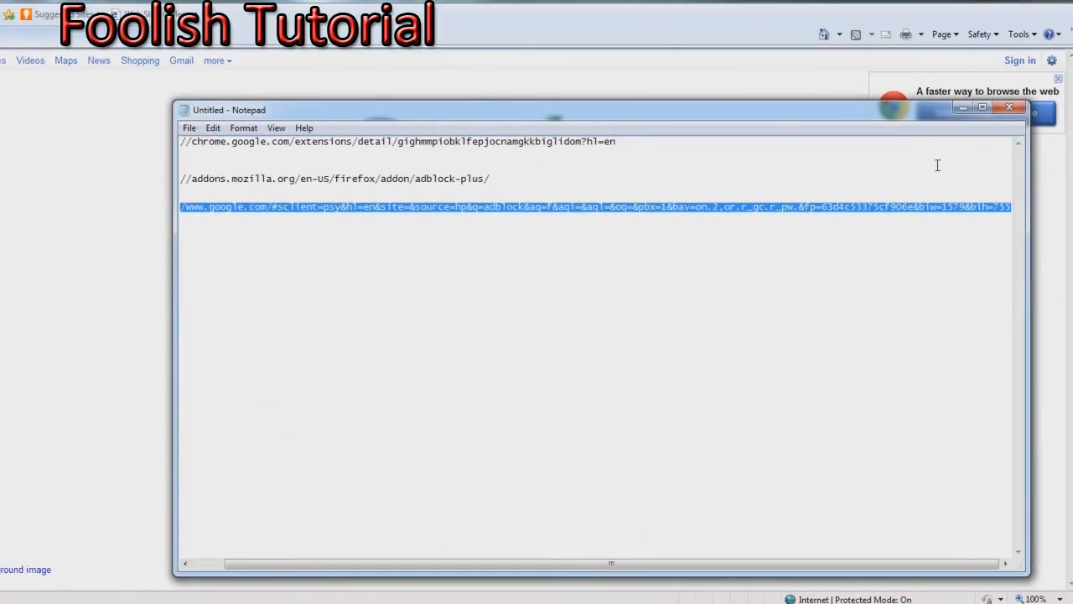
pyautogui.click(1010, 107)
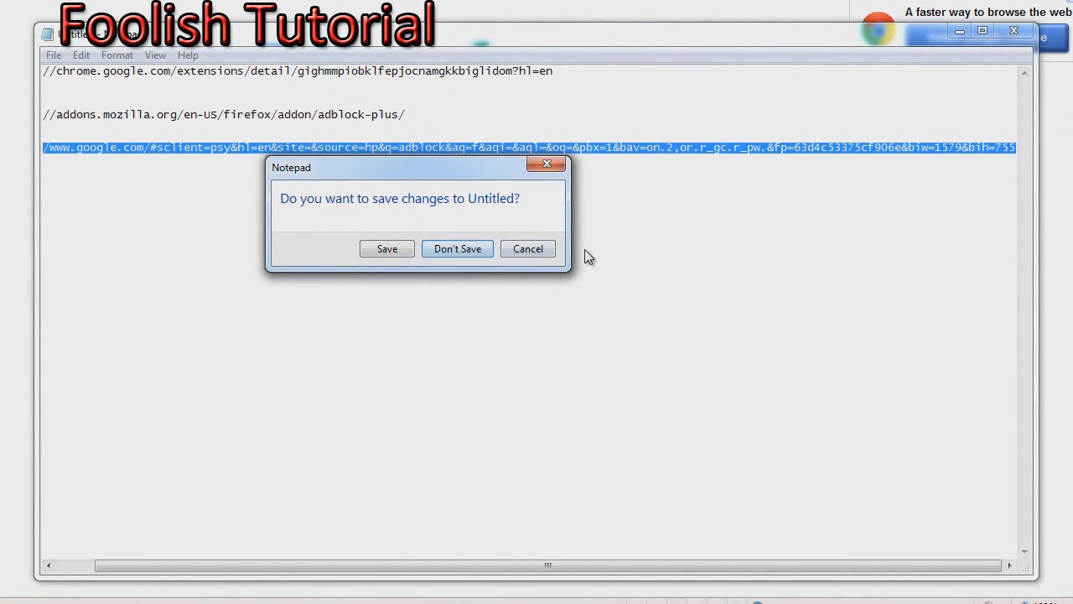
pyautogui.click(457, 248)
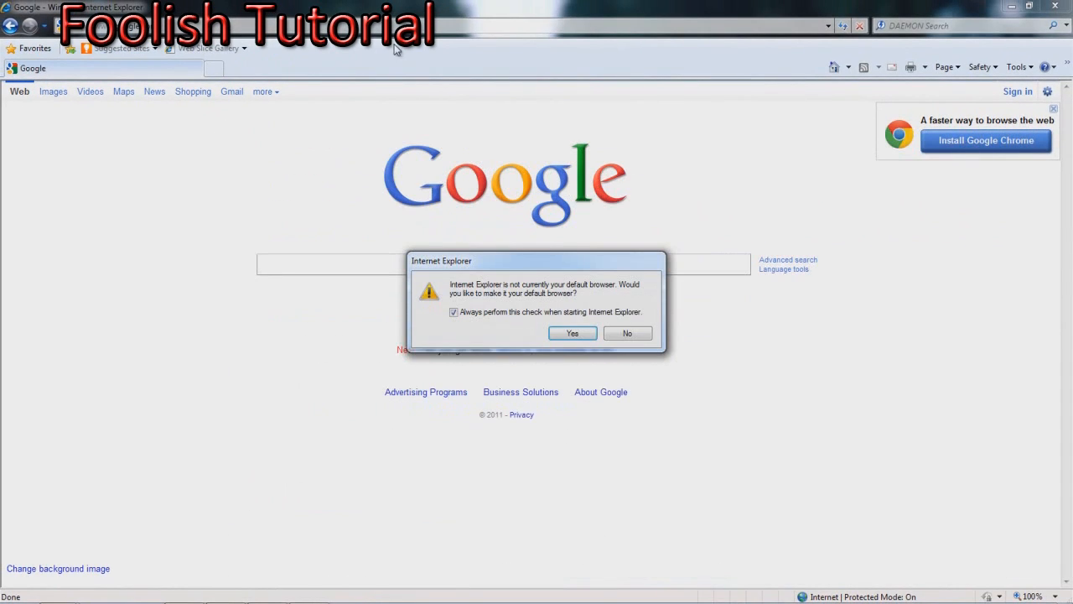
# Decline the default-browser prompt and open the Simple Adblock for Internet Explorer result.
pyautogui.click(628, 333)
pyautogui.write('adblock')
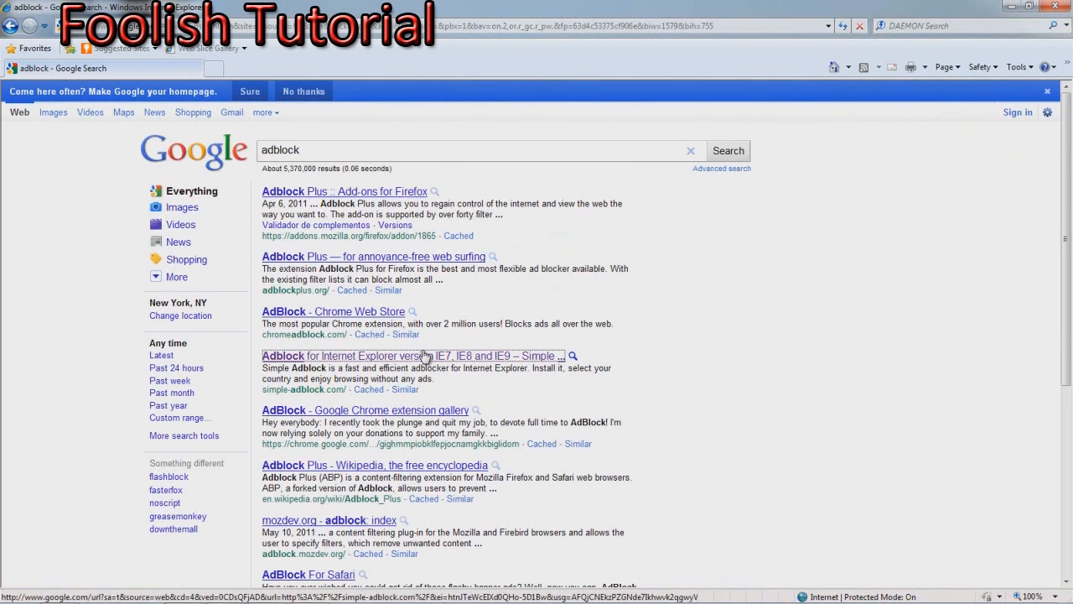
pyautogui.moveTo(415, 408)
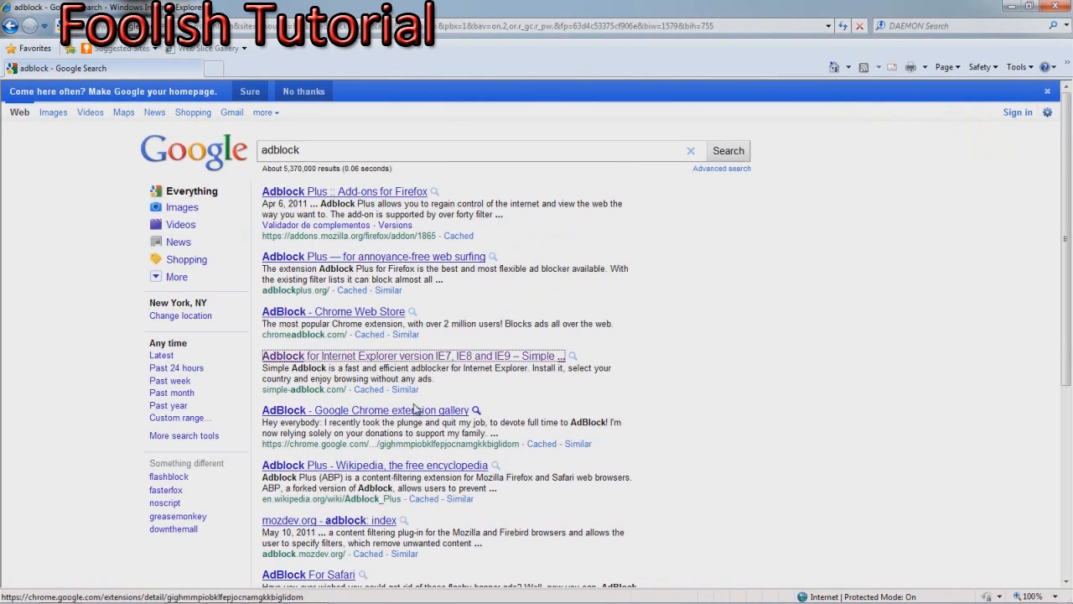
pyautogui.click(409, 355)
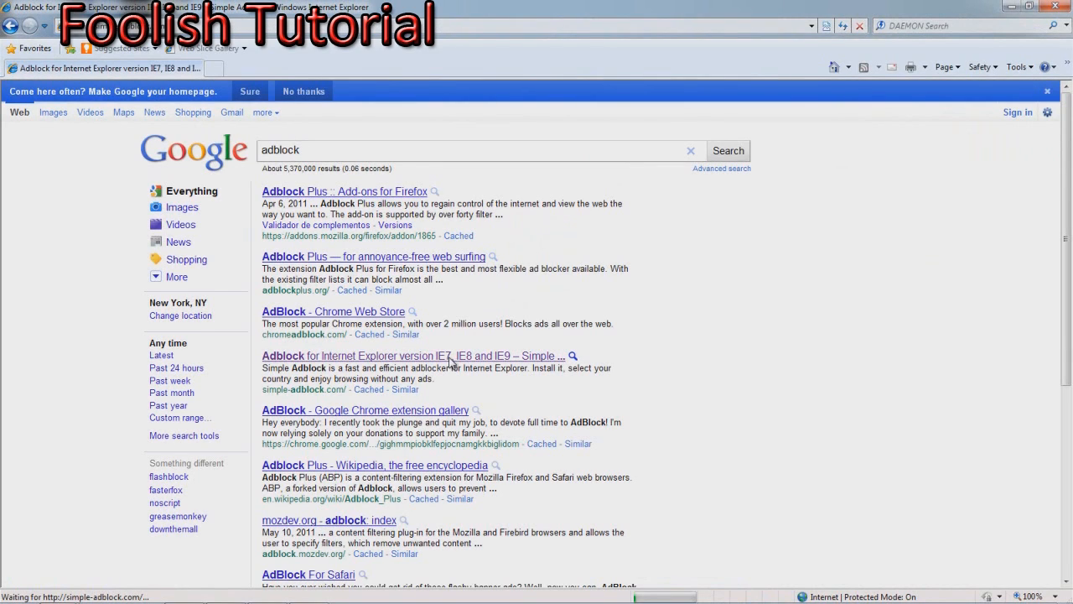
pyautogui.click(411, 356)
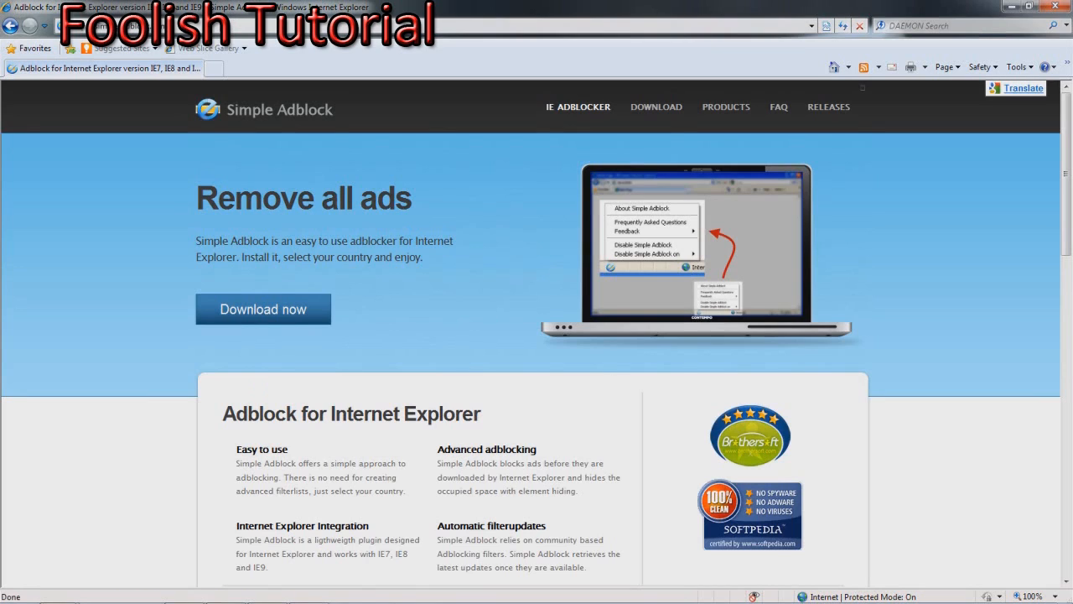
pyautogui.moveTo(327, 312)
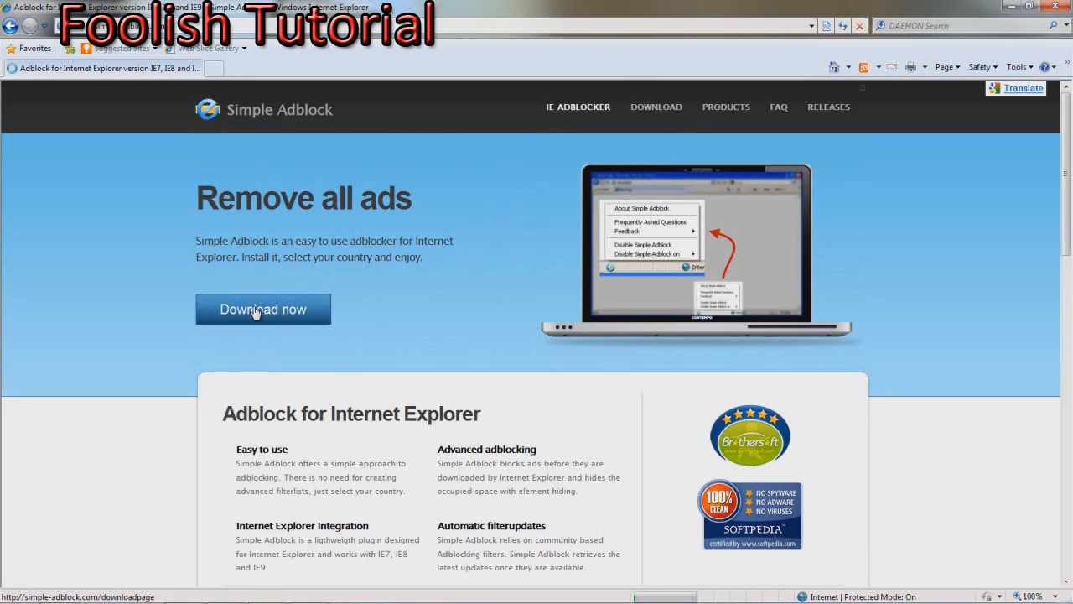
# Open the Simple Adblock download page and review its Cnet and Softpedia download links.
pyautogui.click(263, 309)
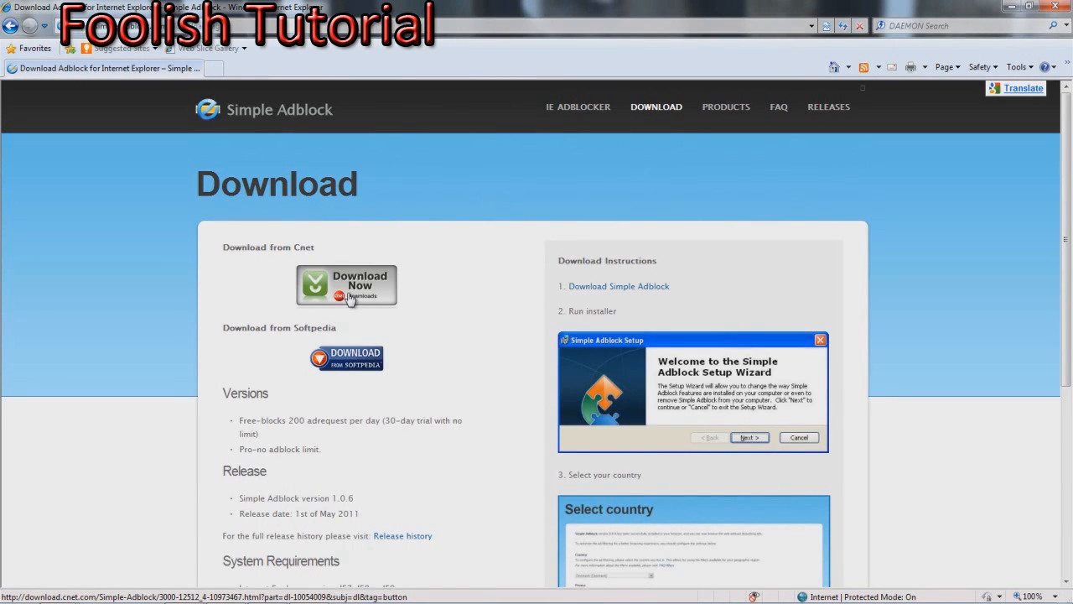
pyautogui.moveTo(438, 208)
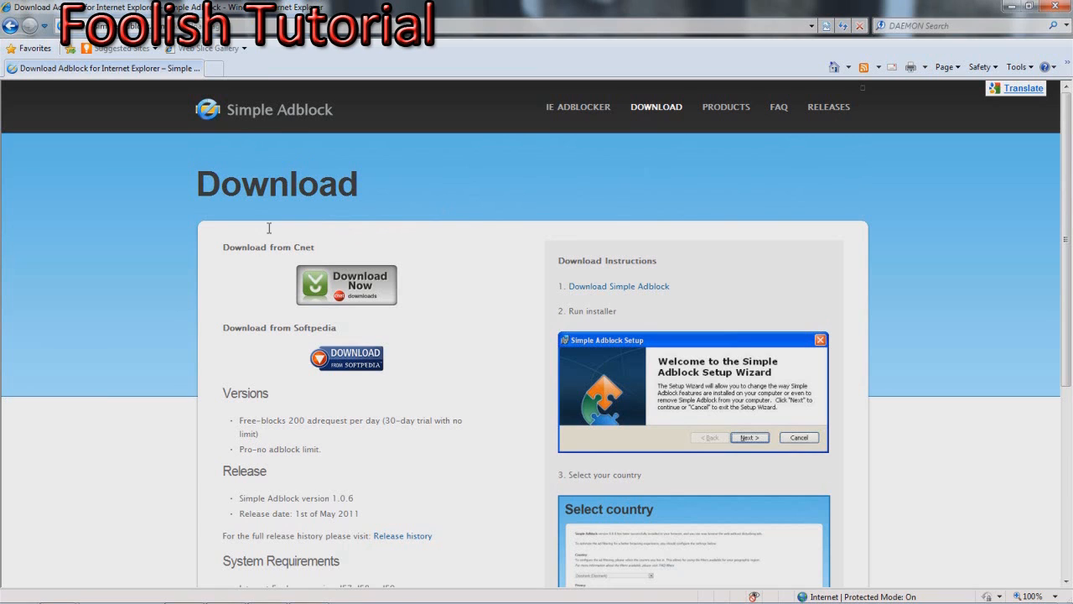
pyautogui.scroll(-3)
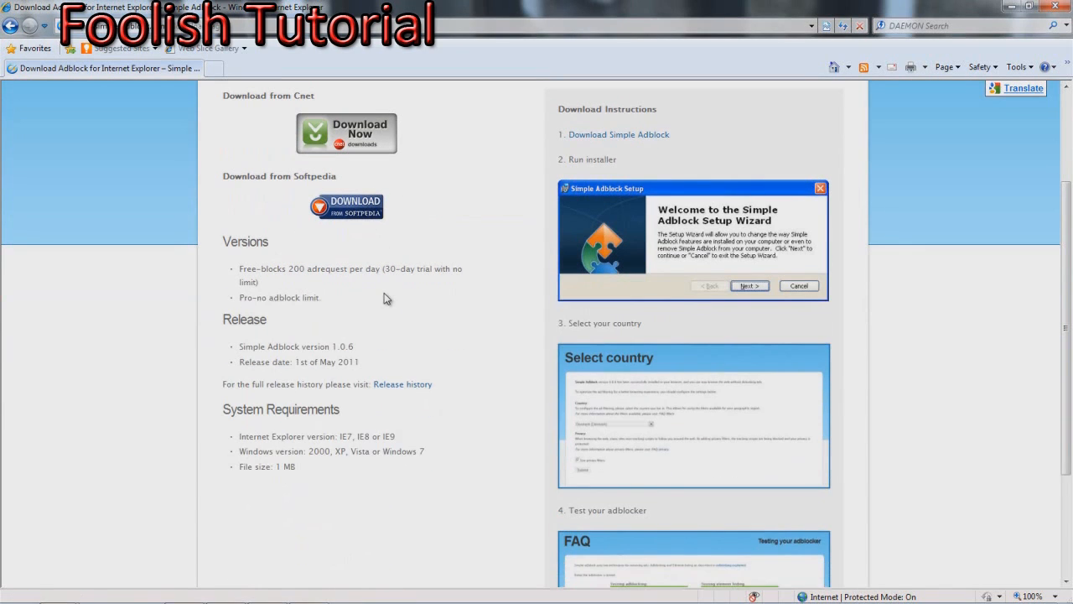
pyautogui.scroll(3)
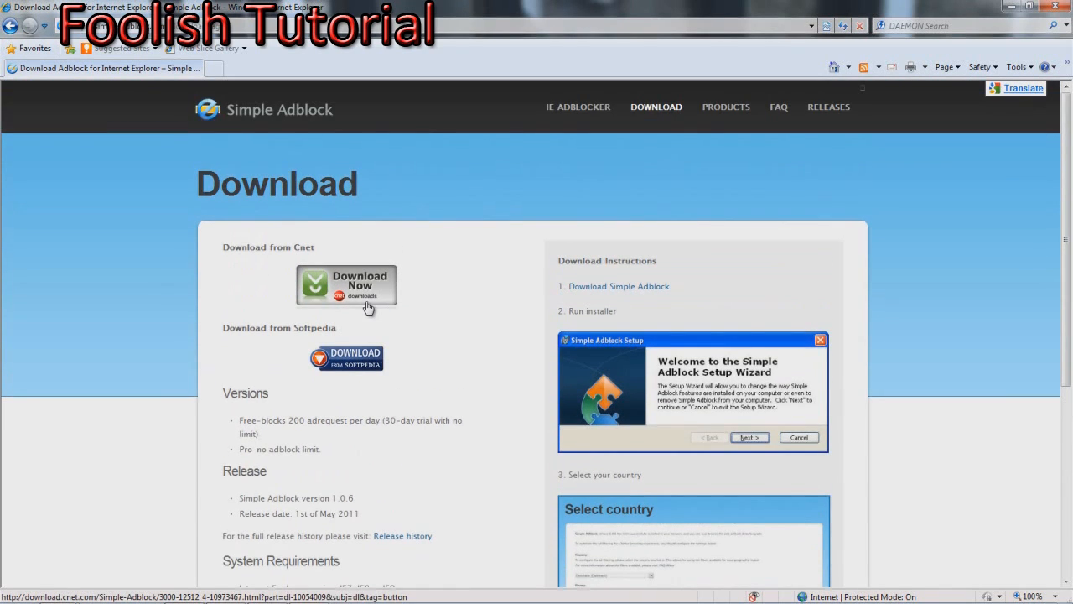
# Download simpleadblock1.0.8.msi via Cnet's Download Now link, reaching the run-or-save warning.
pyautogui.click(346, 285)
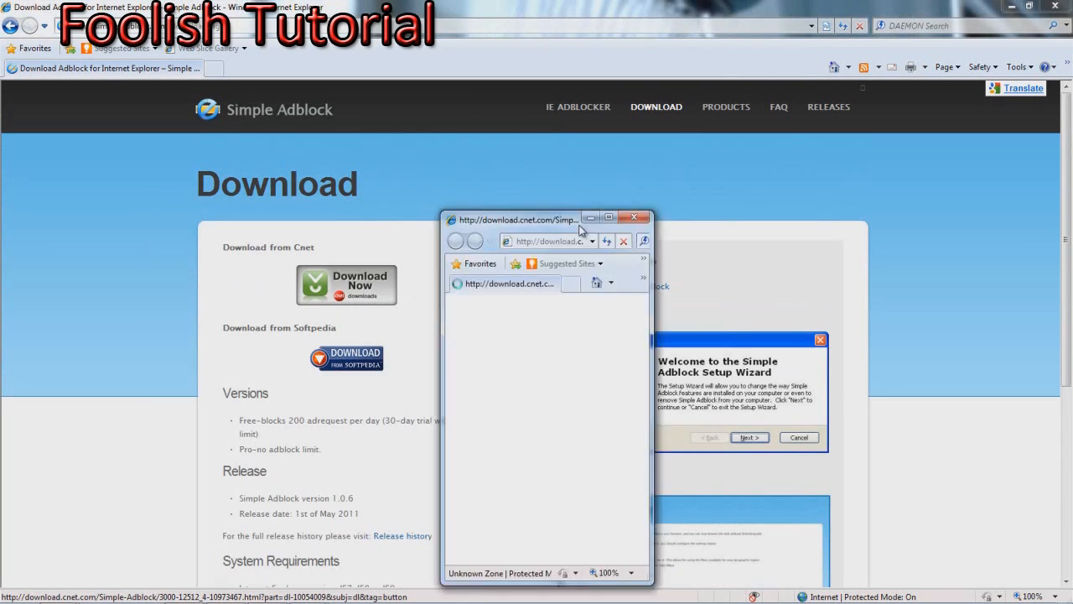
pyautogui.moveTo(545, 219); pyautogui.dragTo(671, 227)
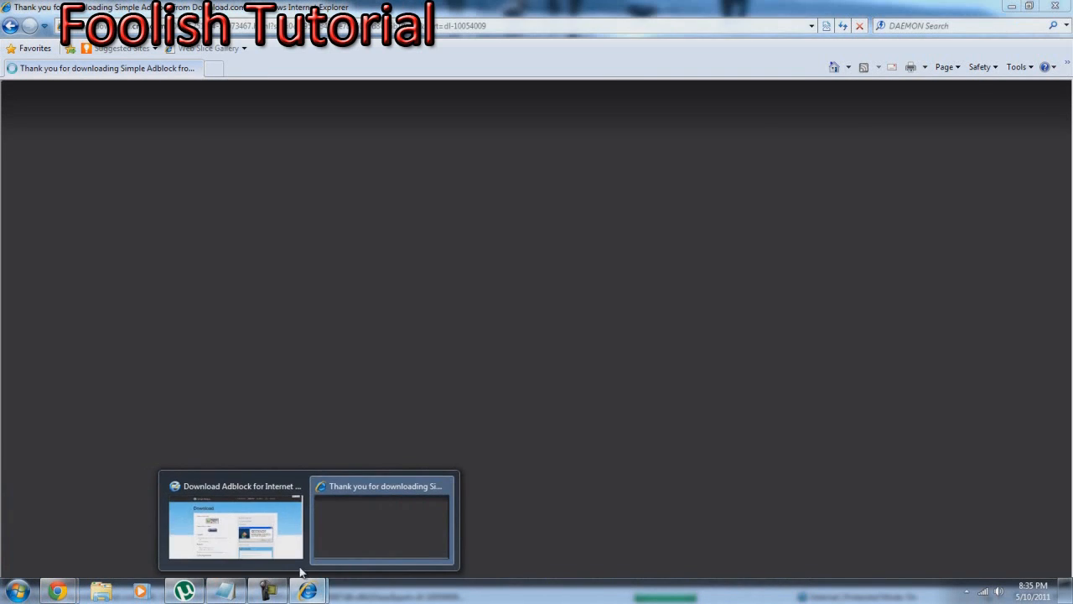
pyautogui.click(236, 520)
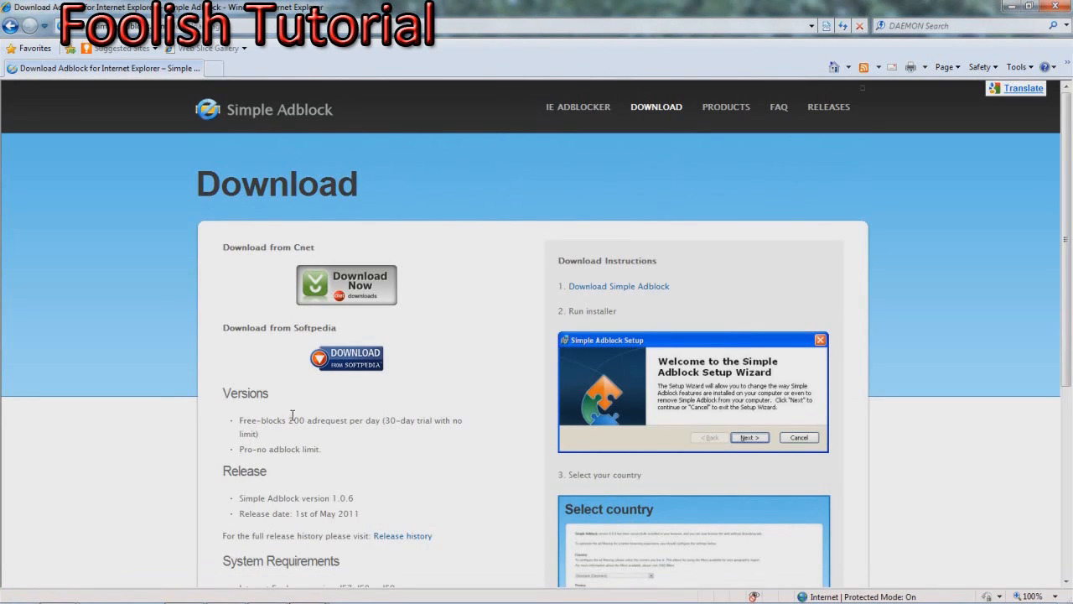
pyautogui.scroll(-3)
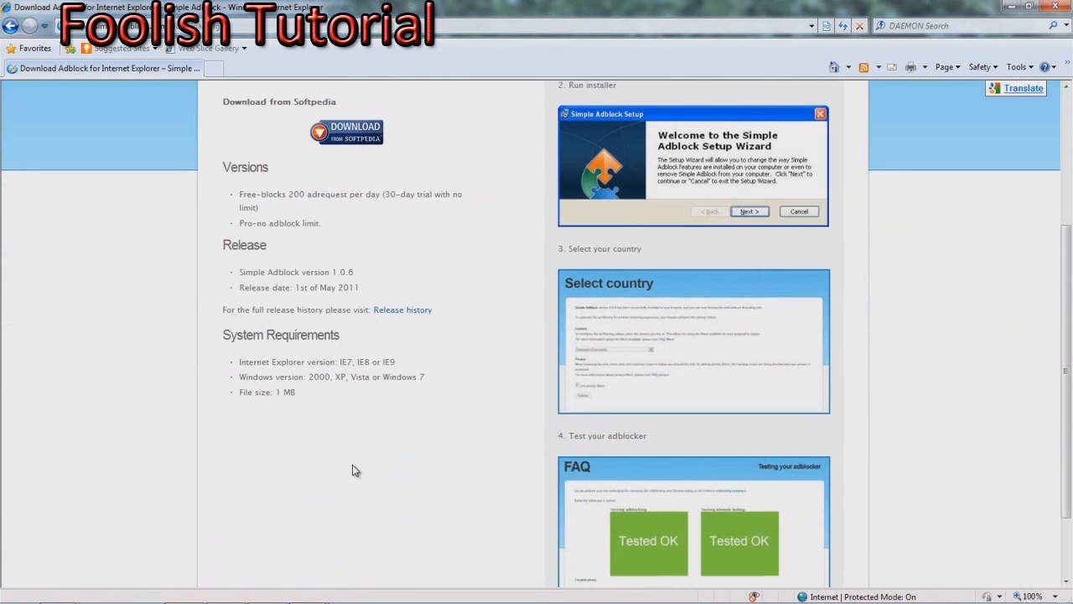
pyautogui.scroll(3)
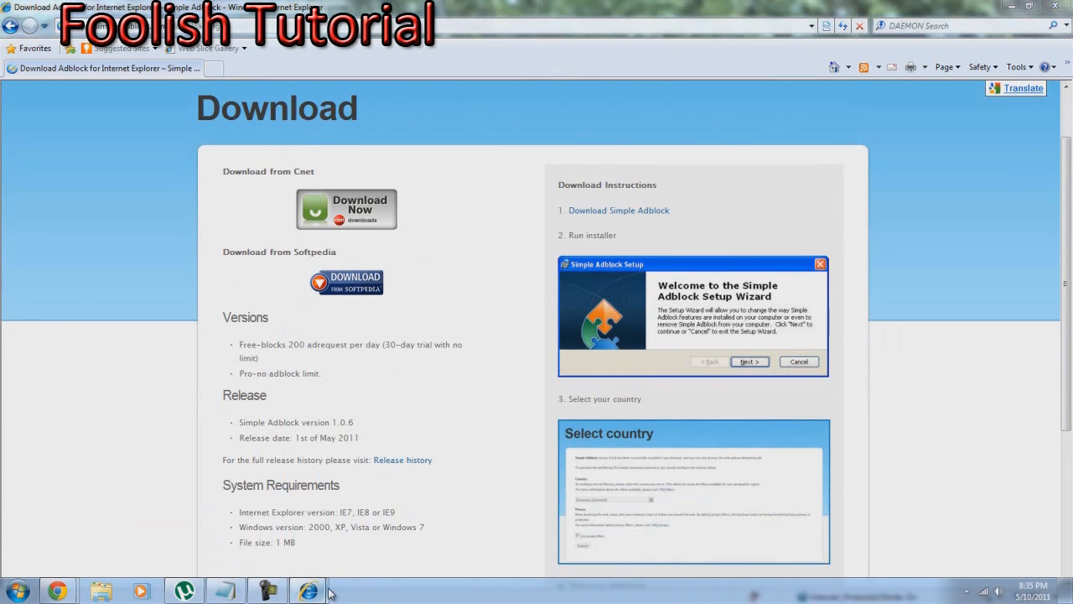
pyautogui.click(346, 209)
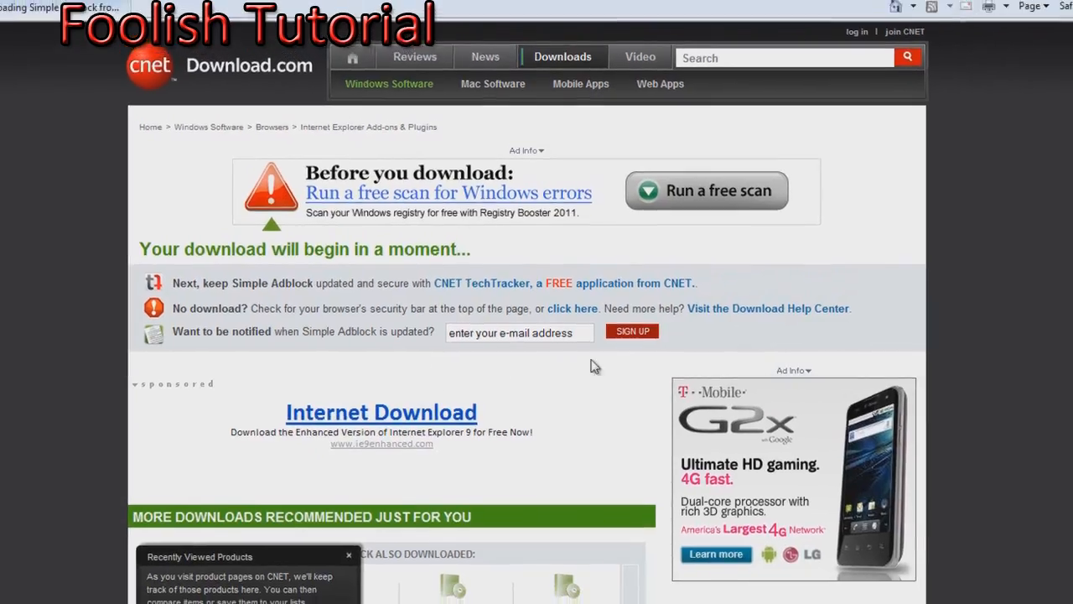
pyautogui.scroll(-3)
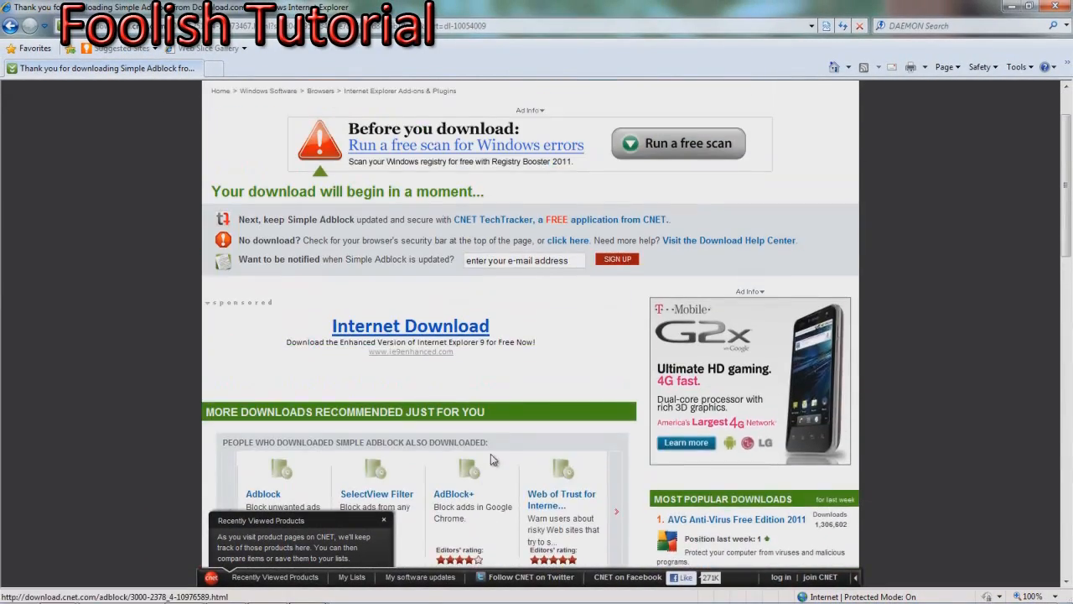
pyautogui.scroll(3)
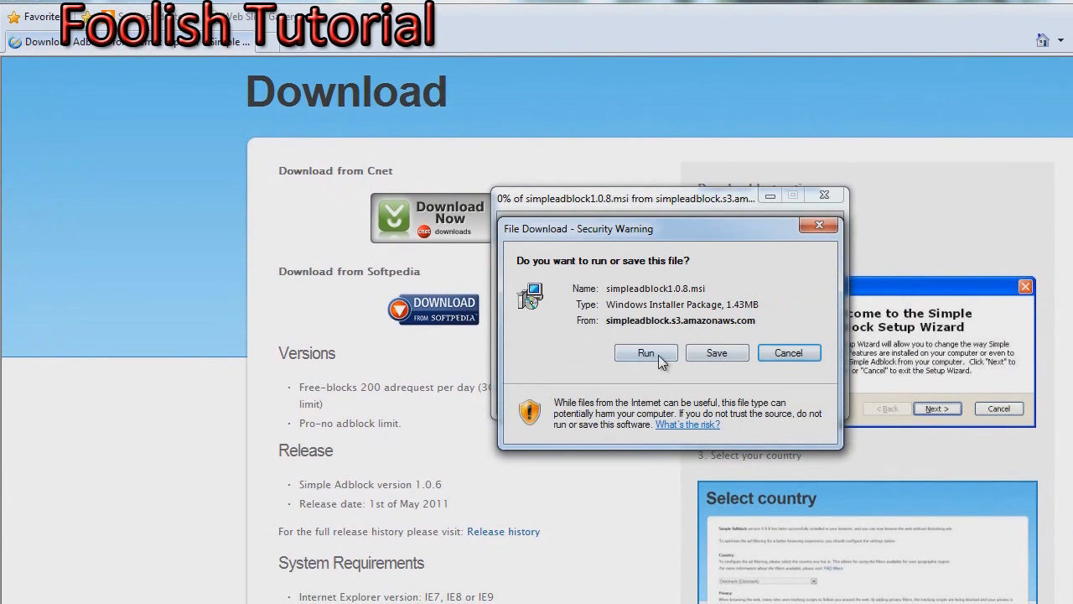
# Run simpleadblock1.0.8.msi past both security warnings and finish the setup wizard.
pyautogui.click(645, 352)
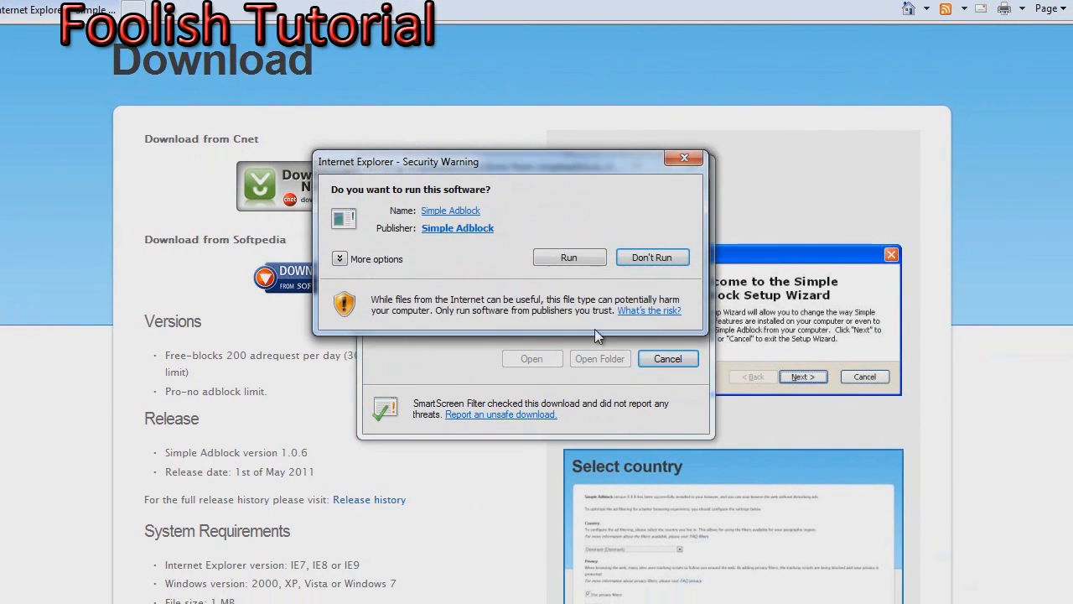
pyautogui.click(570, 257)
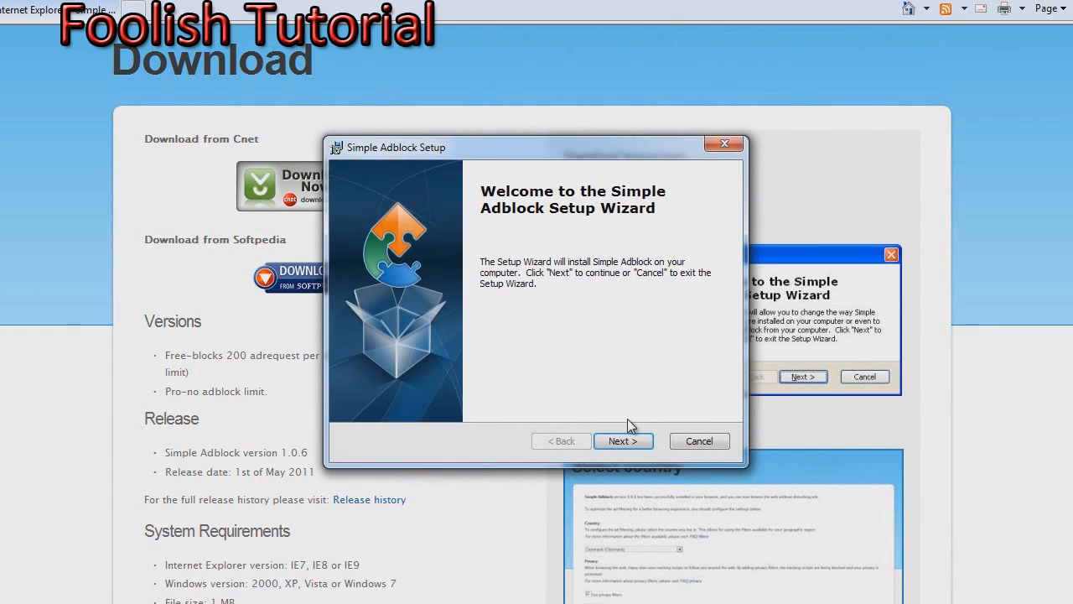
pyautogui.click(622, 440)
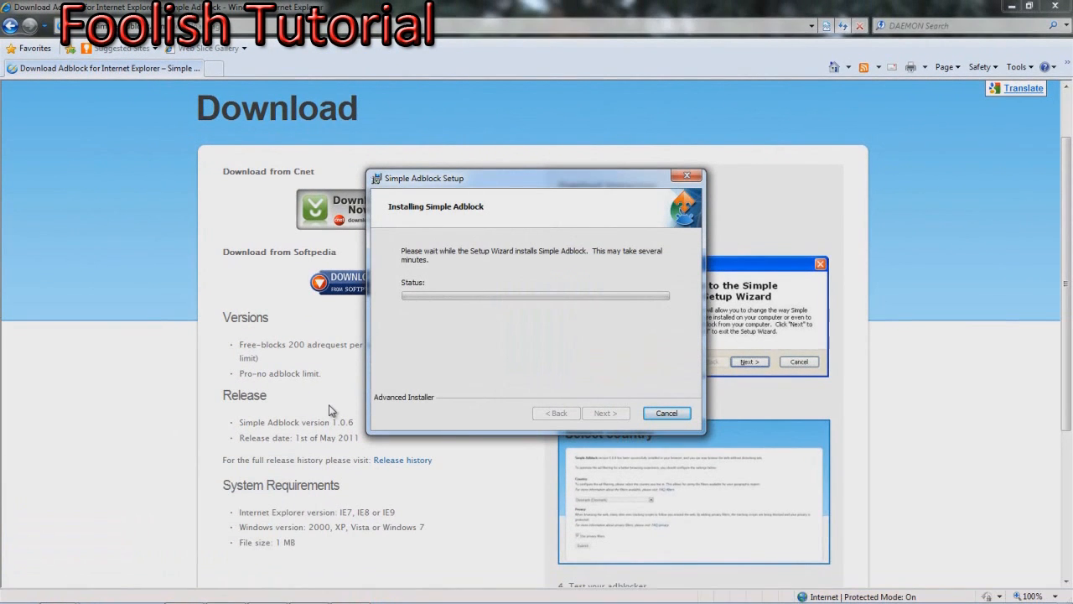
pyautogui.moveTo(211, 235)
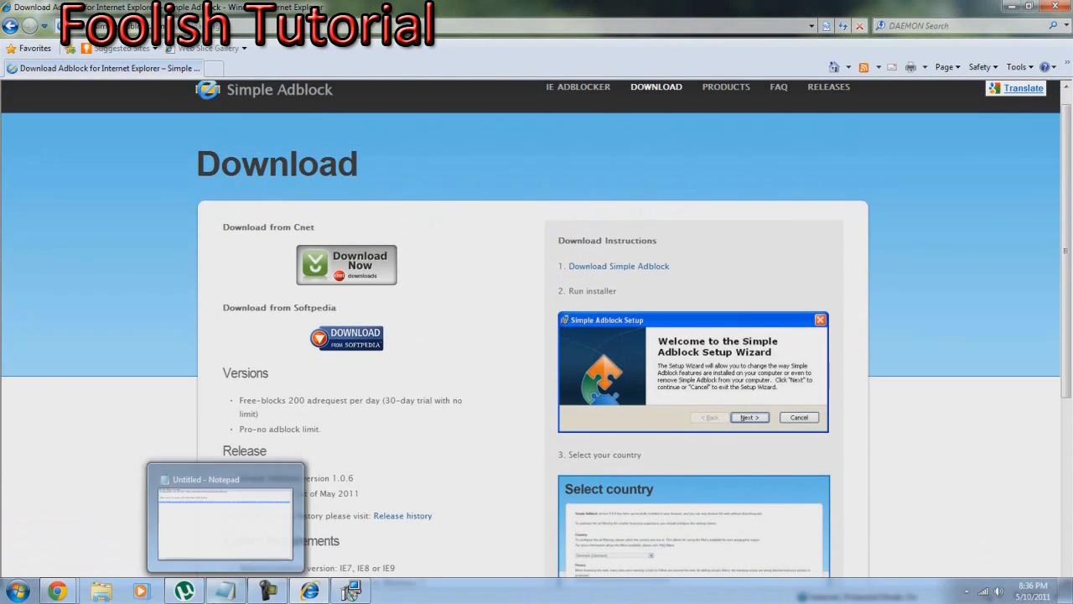
pyautogui.click(748, 417)
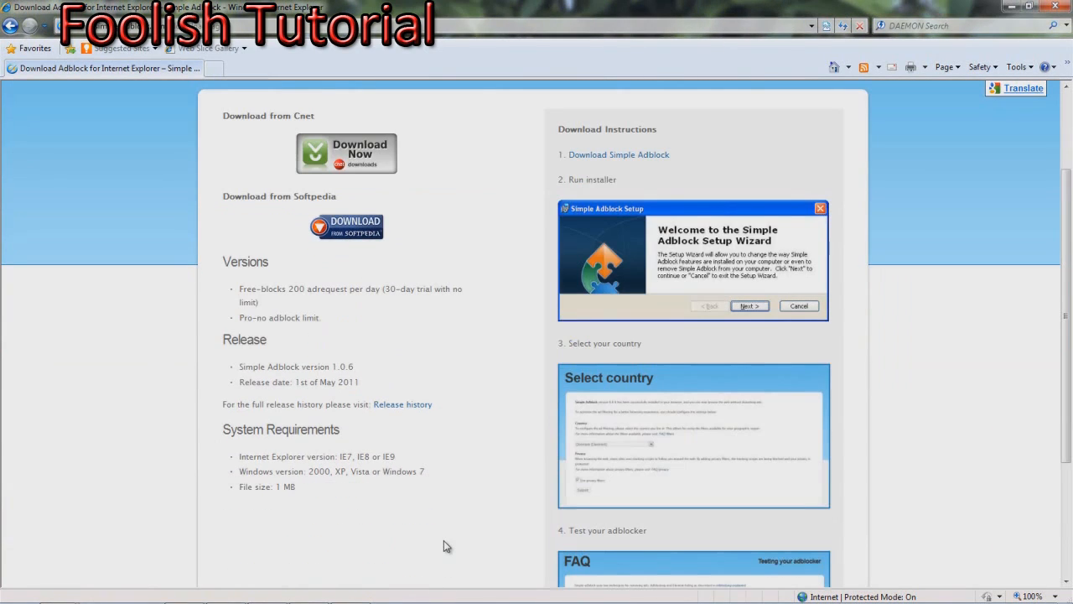
pyautogui.moveTo(419, 418)
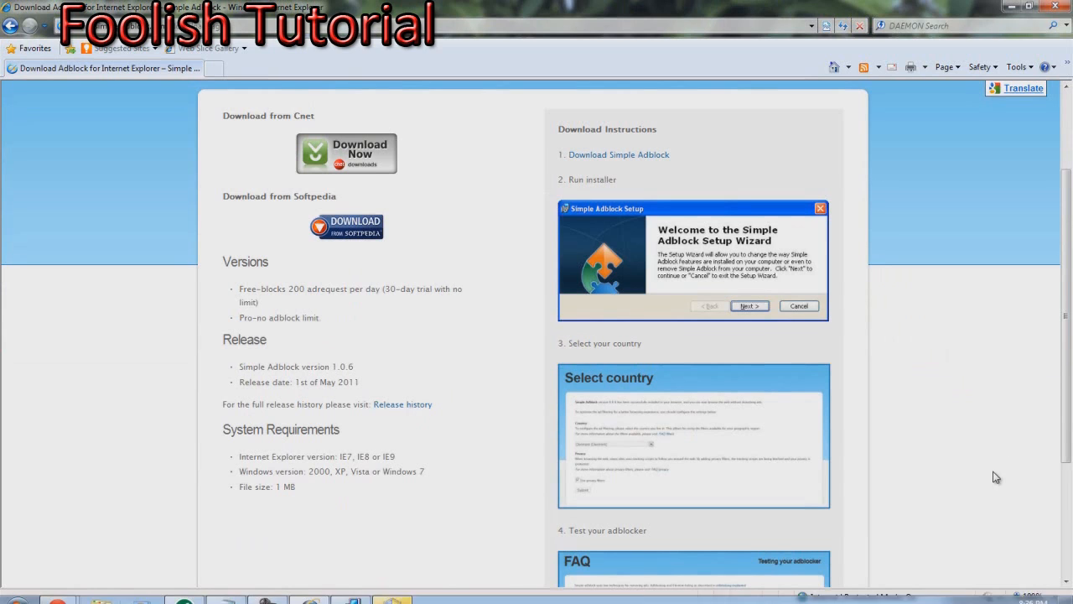
pyautogui.scroll(-3)
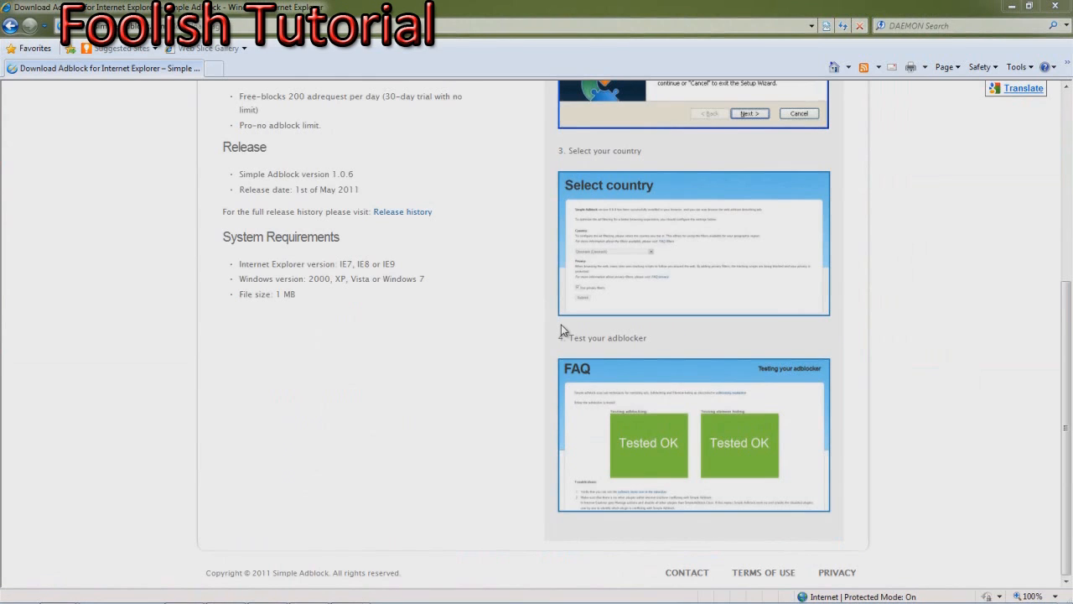
pyautogui.click(747, 113)
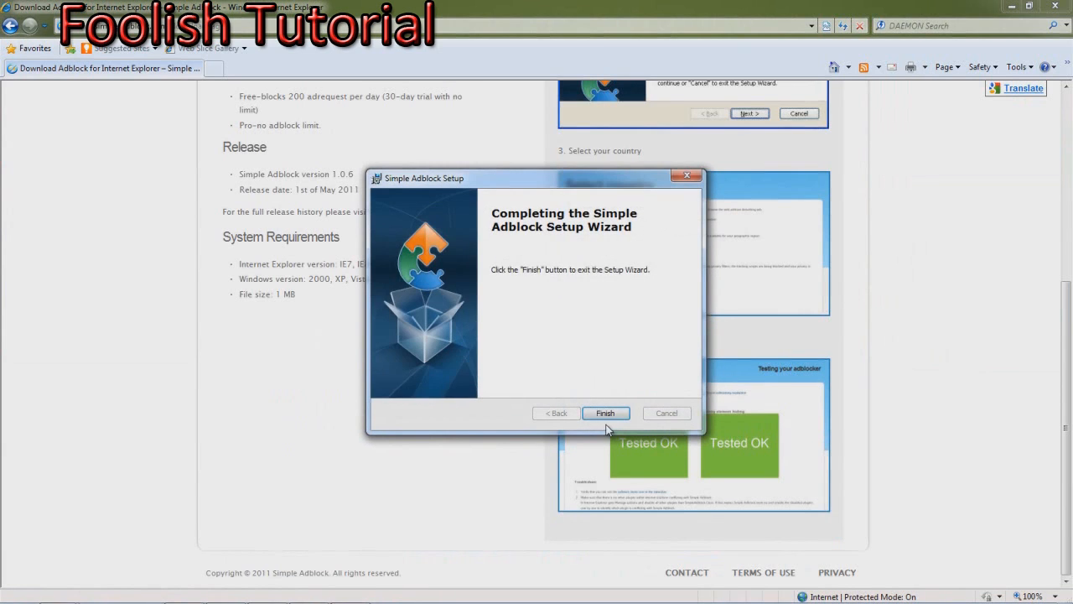
pyautogui.click(605, 413)
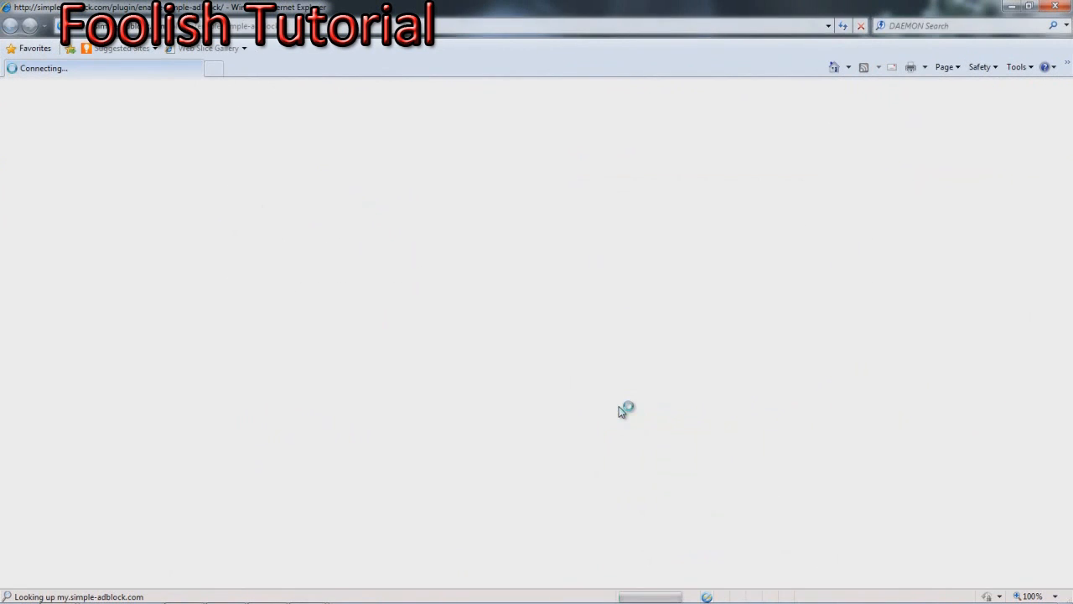
pyautogui.moveTo(360, 274)
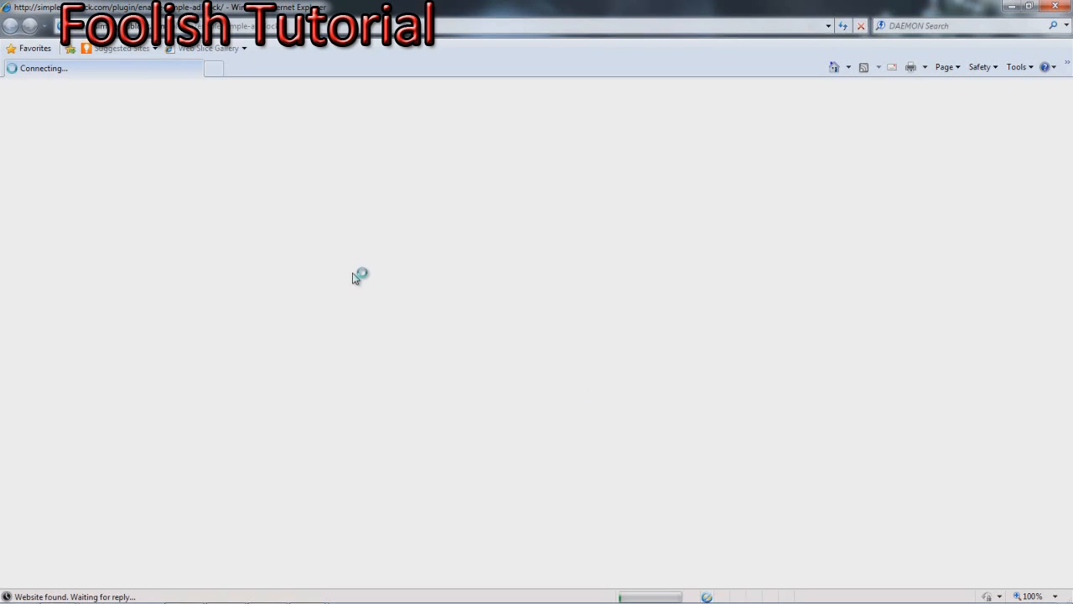
pyautogui.moveTo(413, 446)
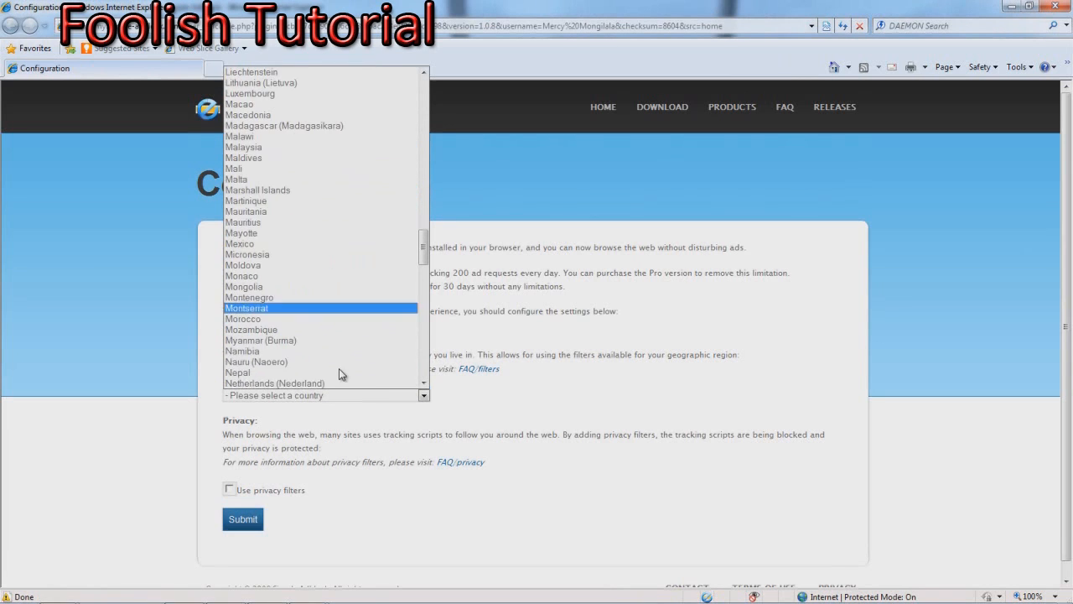
# Pick United States as the filter country, enable privacy filters, and submit.
pyautogui.scroll(-3)
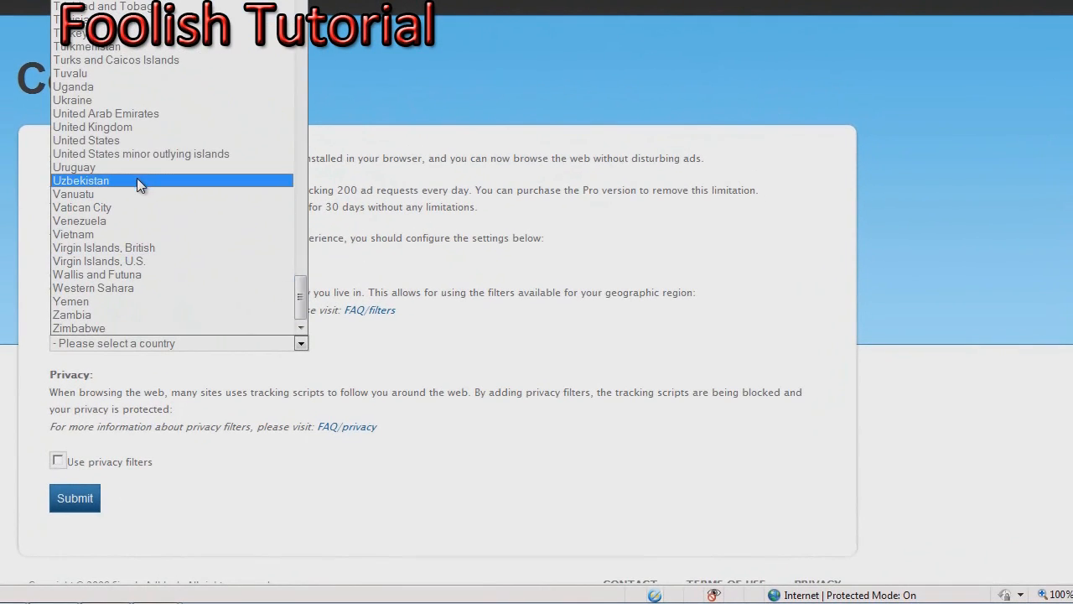
pyautogui.click(85, 140)
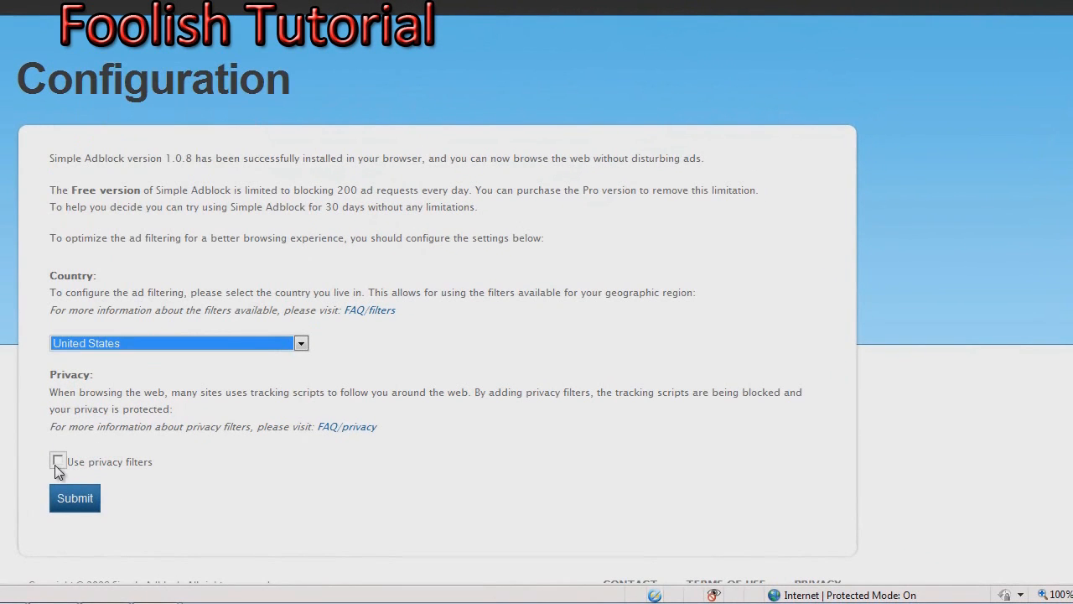
pyautogui.click(58, 461)
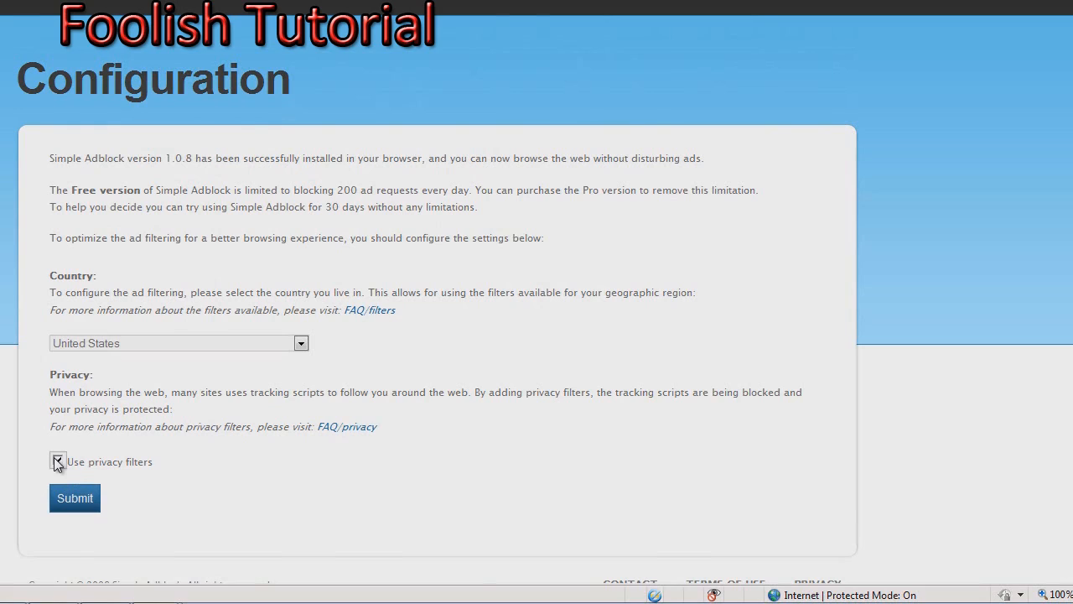
pyautogui.click(58, 461)
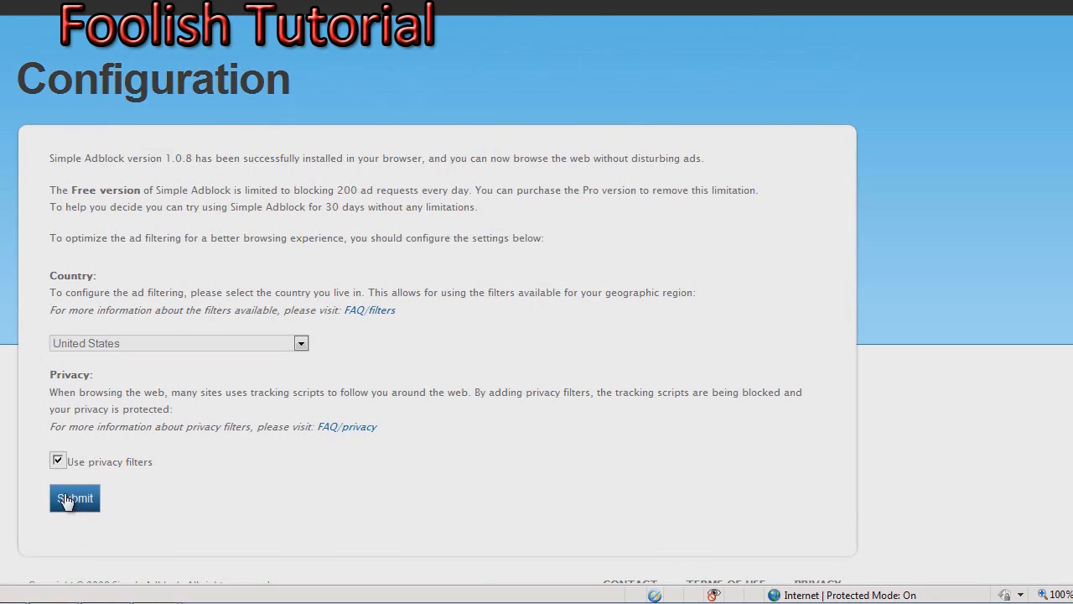
pyautogui.moveTo(65, 470)
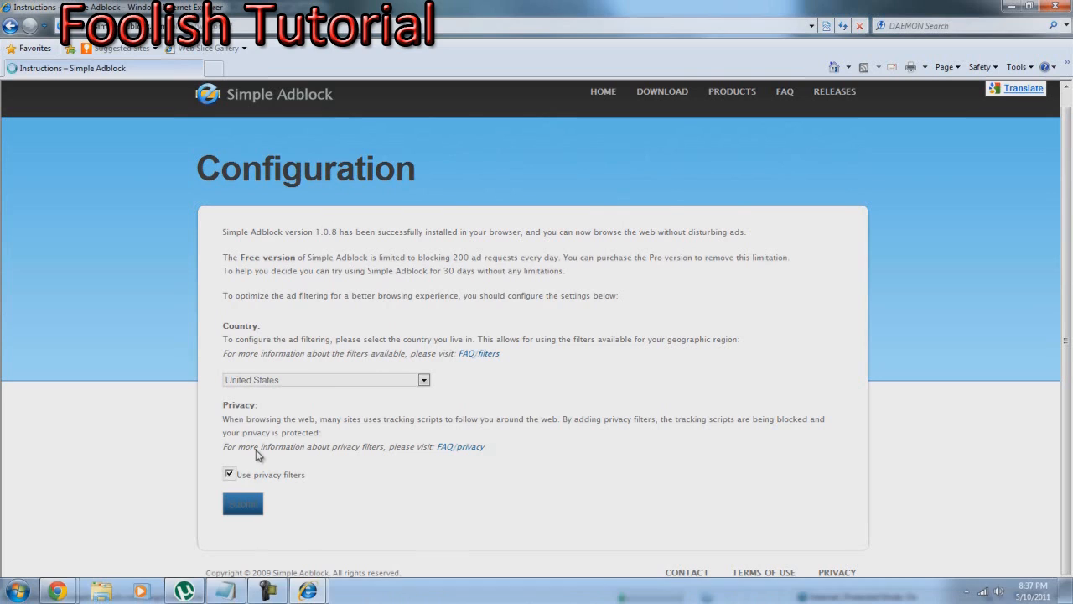
# From the Simple Adblock instructions page, launch the 'Test your adblocker' page.
pyautogui.click(243, 504)
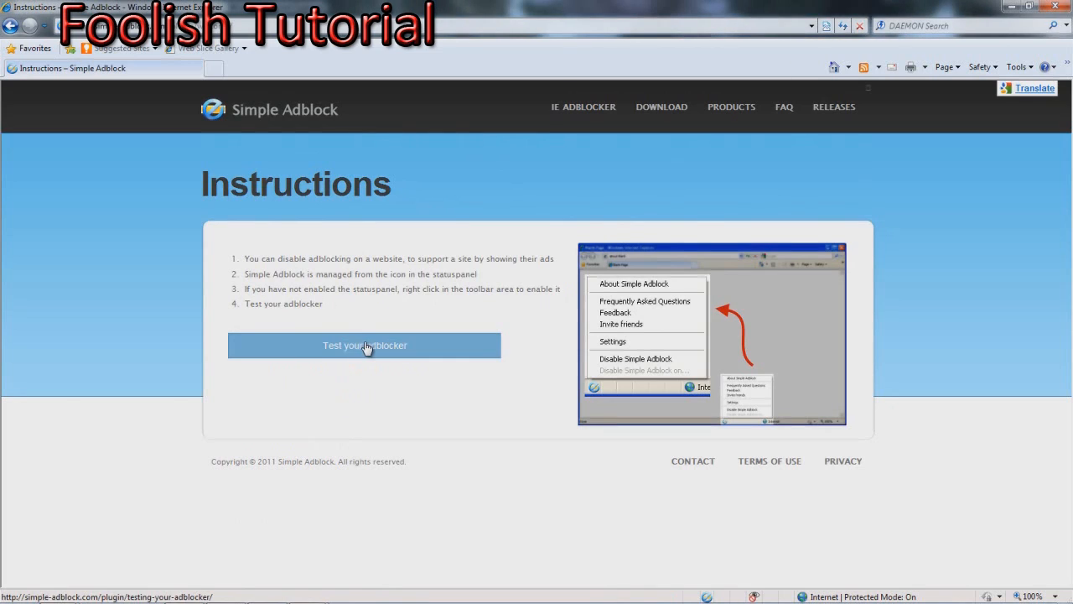
pyautogui.click(364, 344)
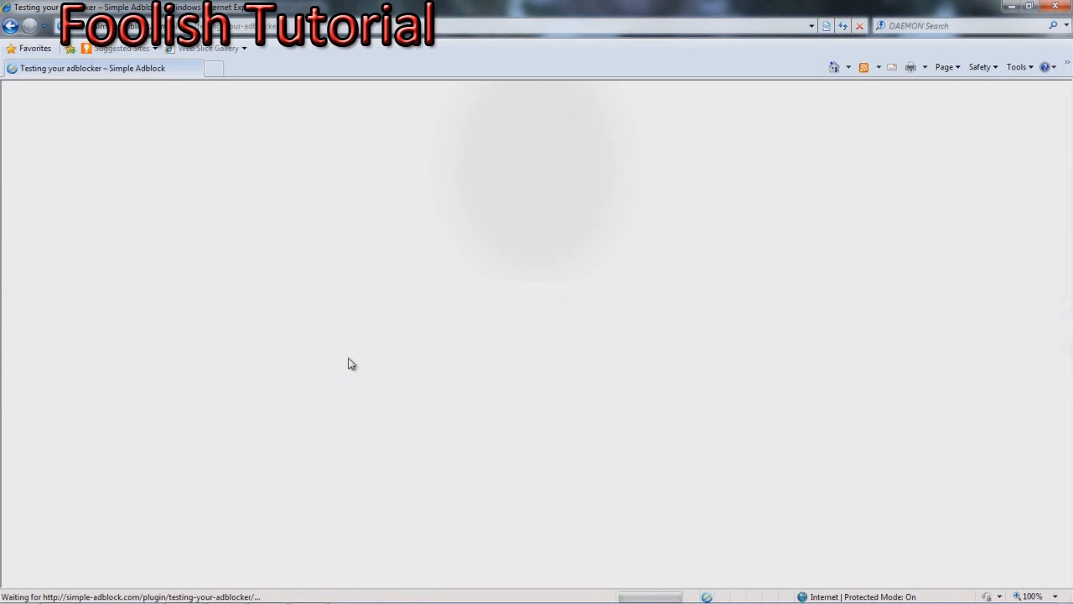